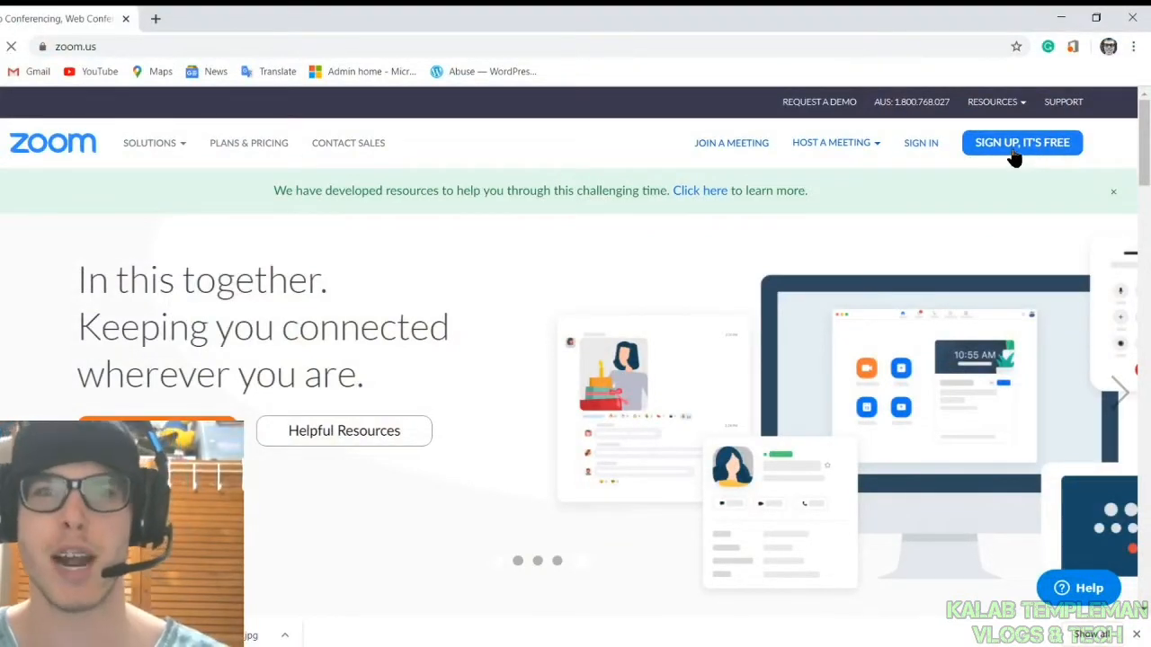
left_click(1021, 142)
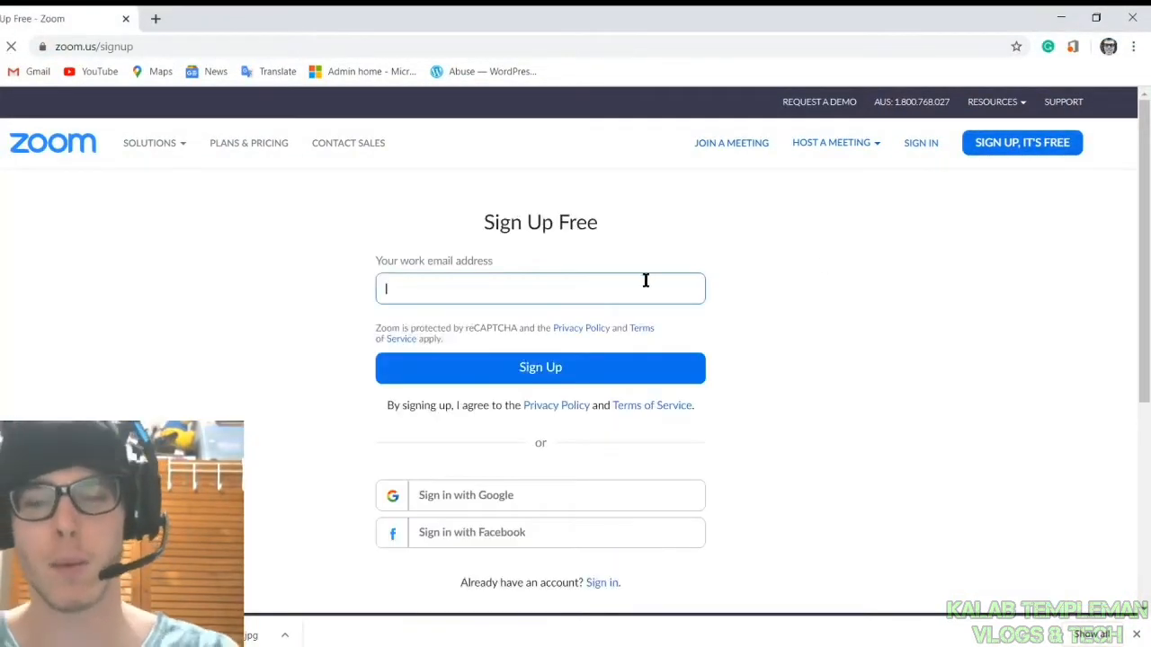
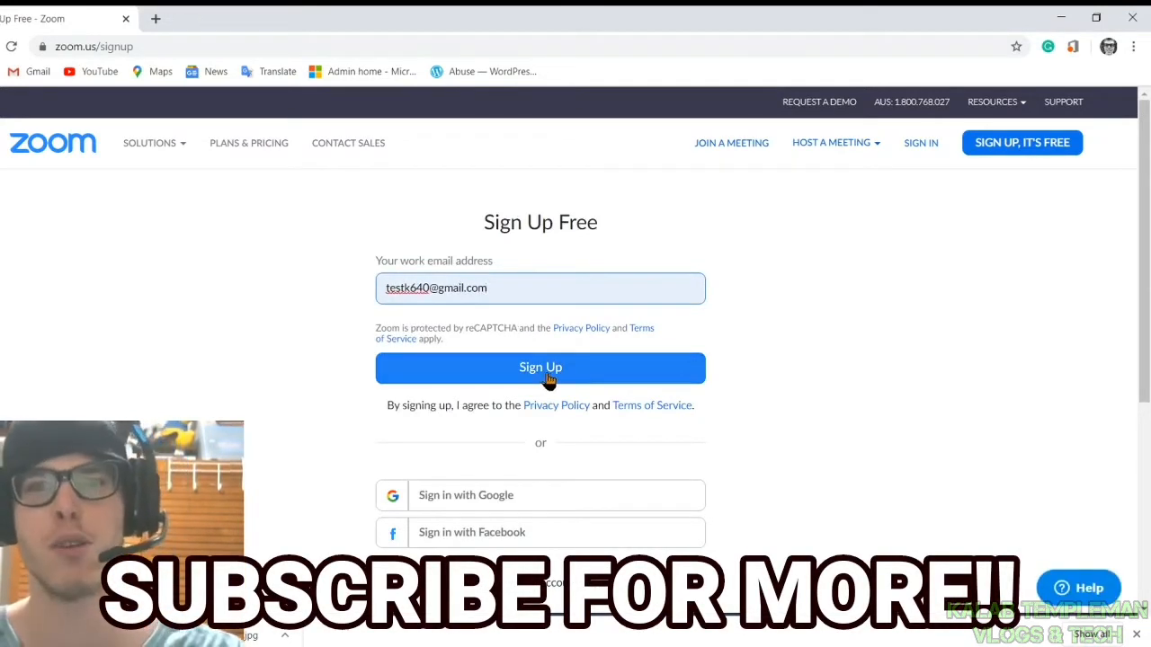
left_click(539, 366)
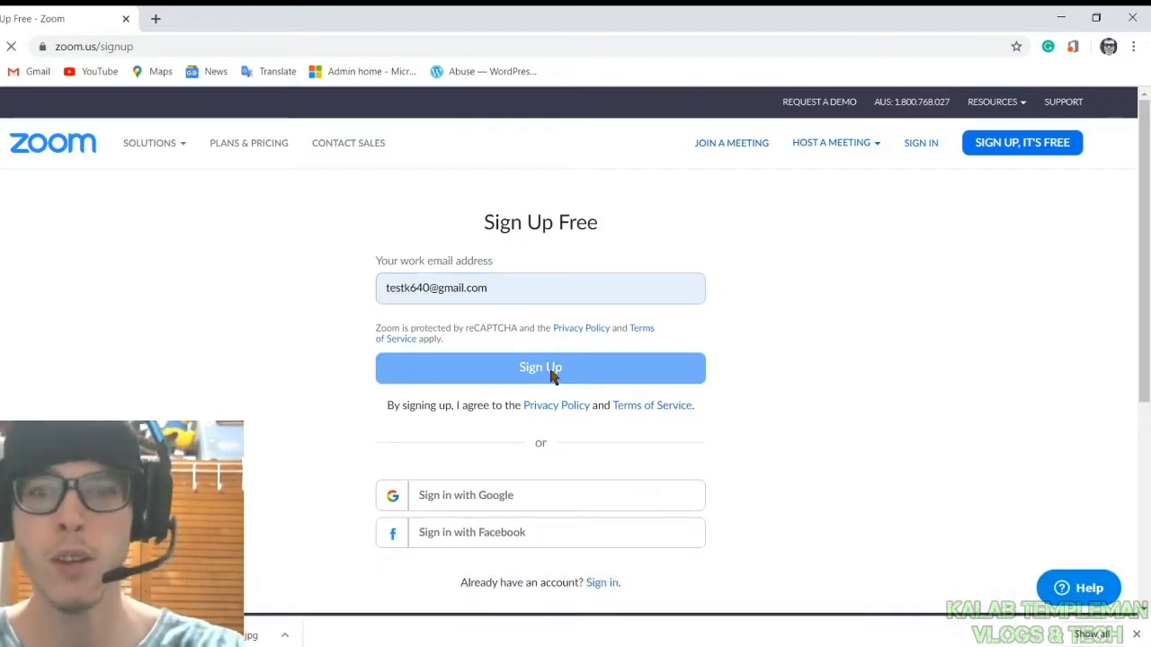
left_click(539, 366)
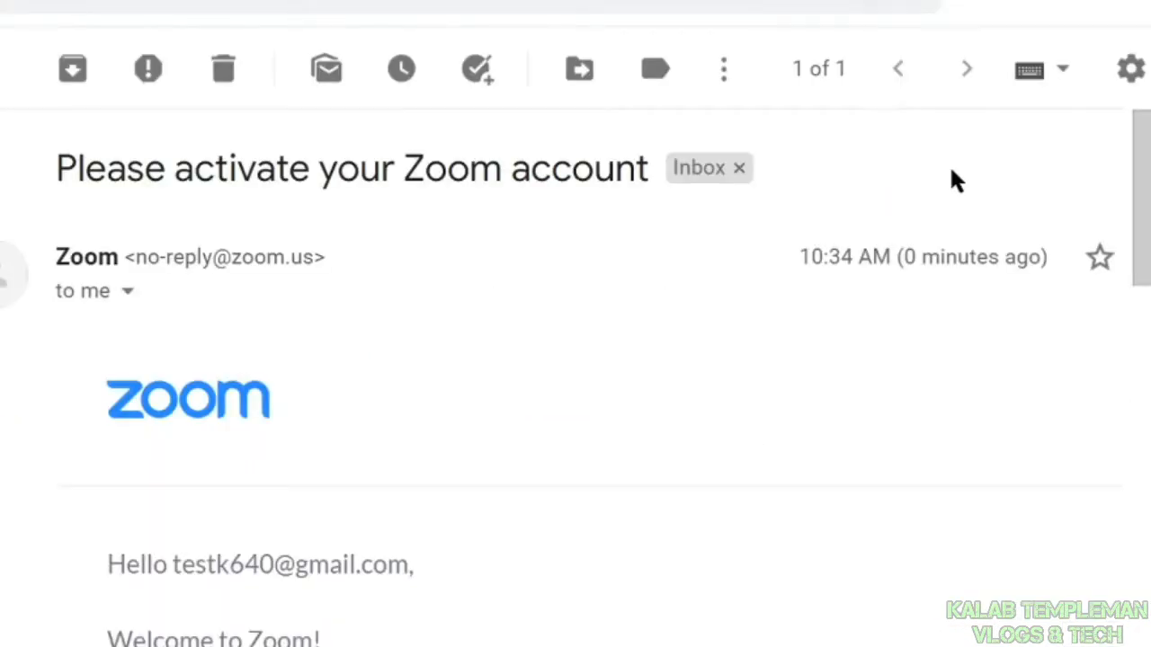
mouse_move(220, 225)
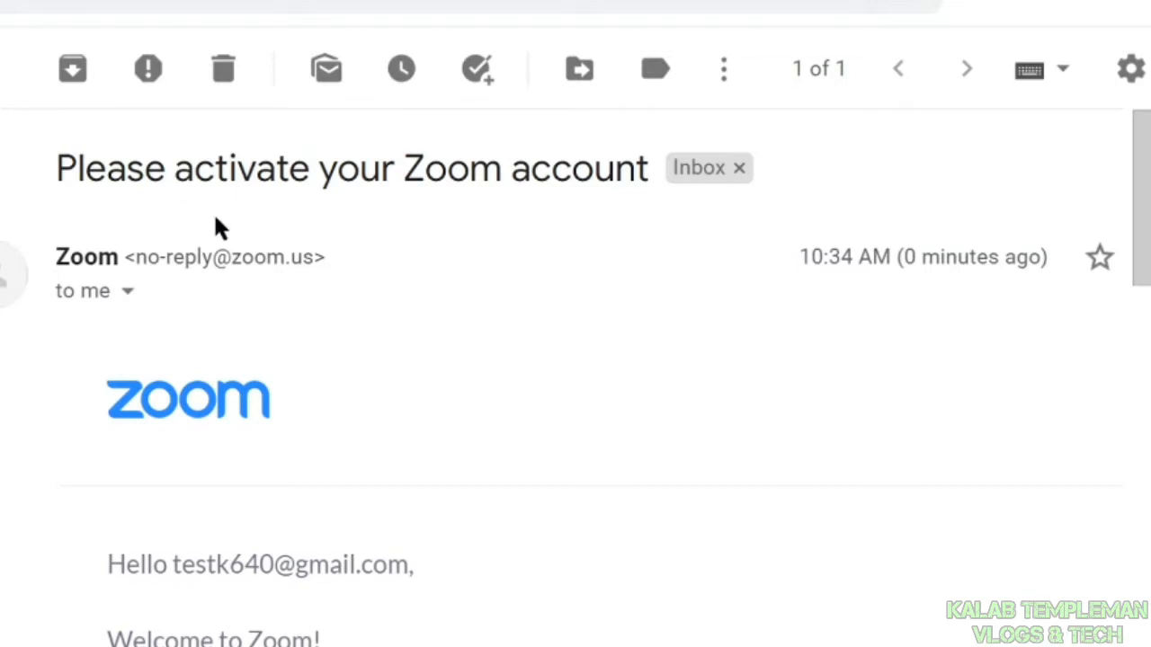
Follow the Activate Account link in the Zoom activation email.
scroll("down", 3)
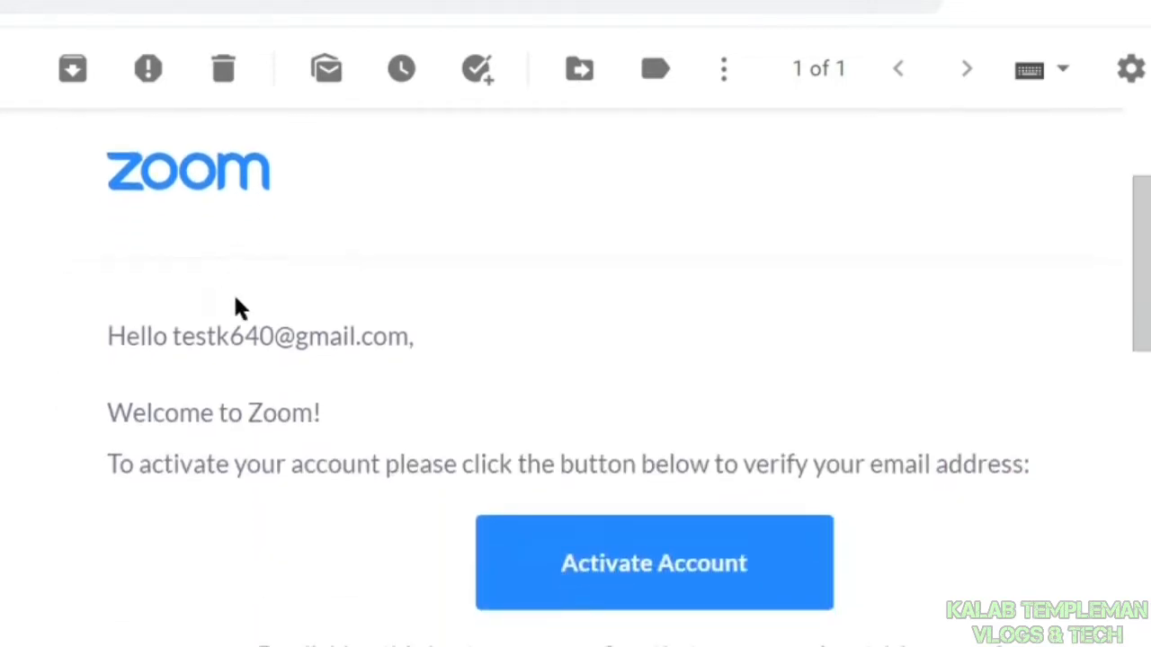
left_click(654, 561)
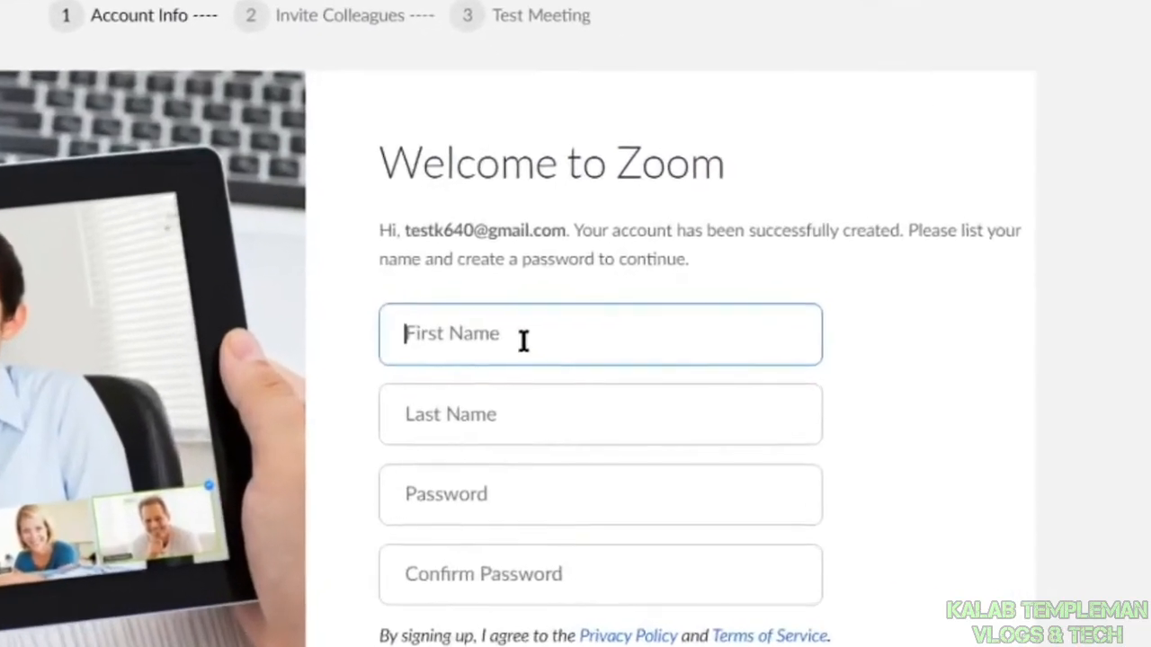
Enter name and password, skip inviting colleagues, and go to My Account.
type("A")
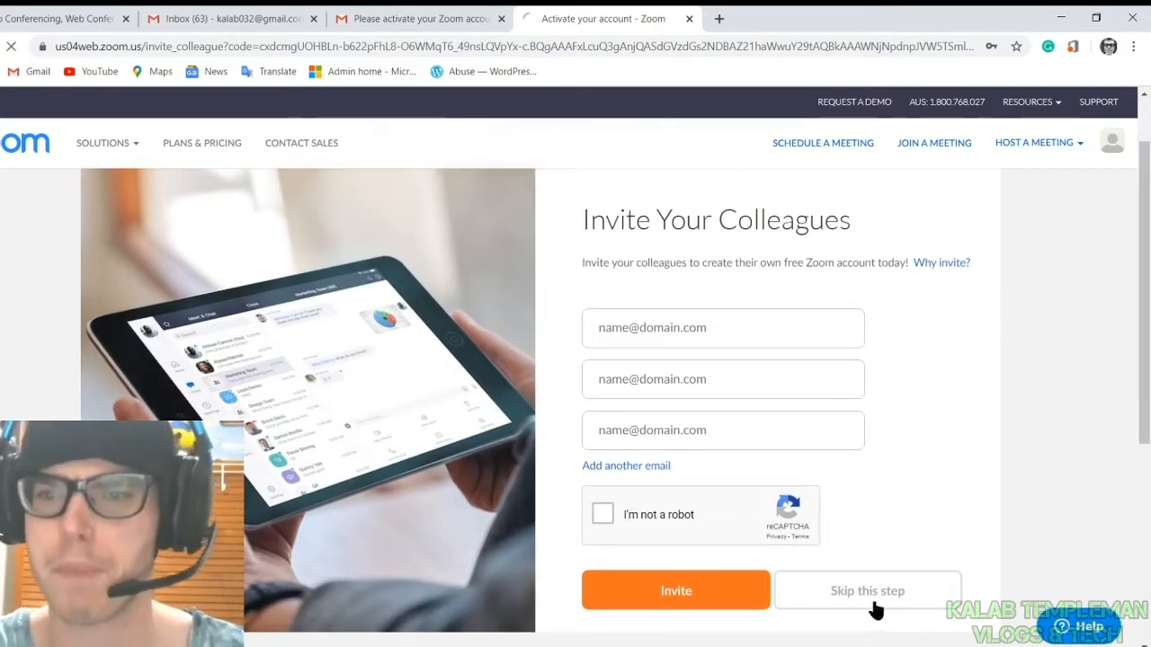
left_click(866, 590)
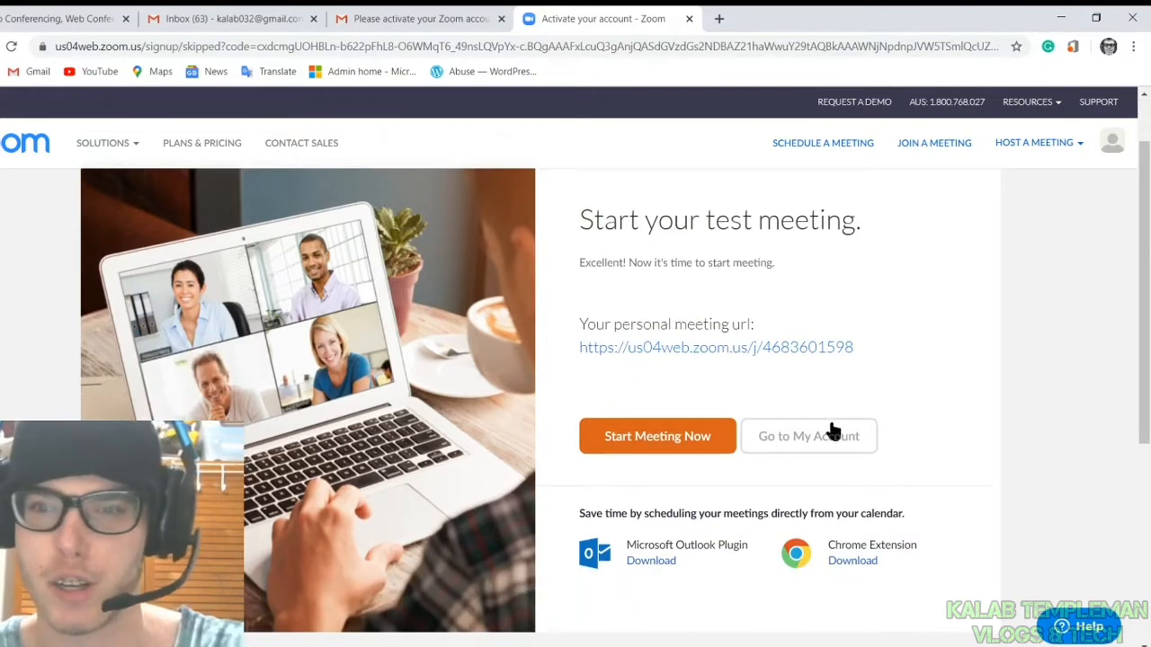
left_click(807, 437)
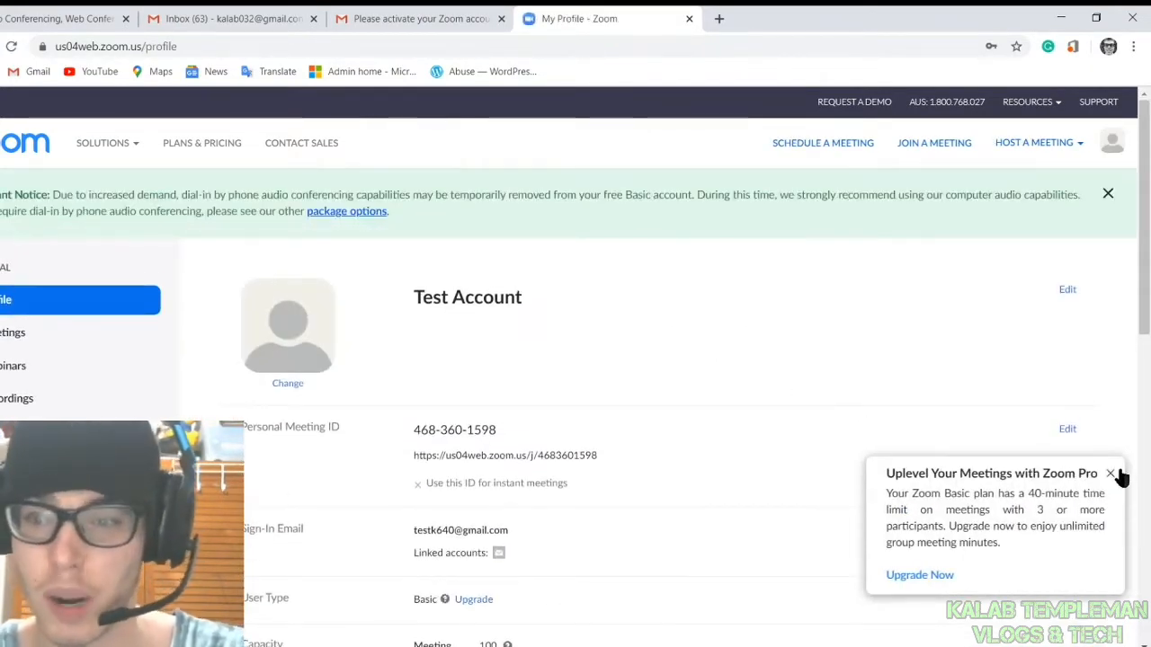
Dismiss the Zoom Pro upgrade popup and scroll through the Basic plan profile details.
left_click(1111, 473)
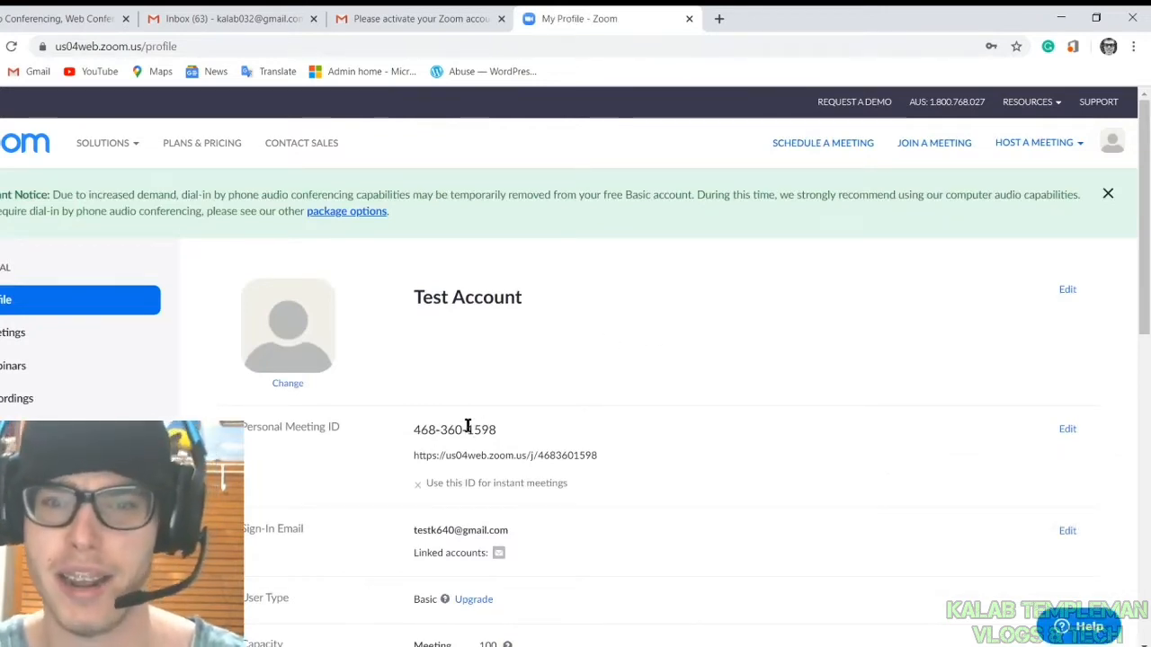
scroll("down", 3)
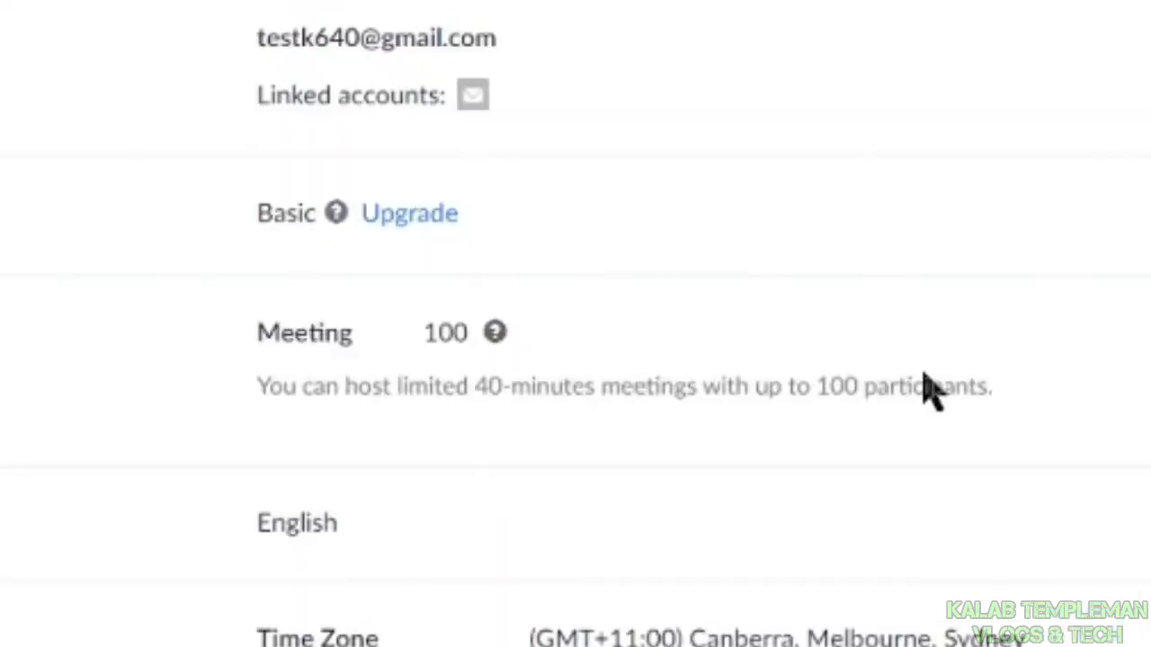
mouse_move(575, 368)
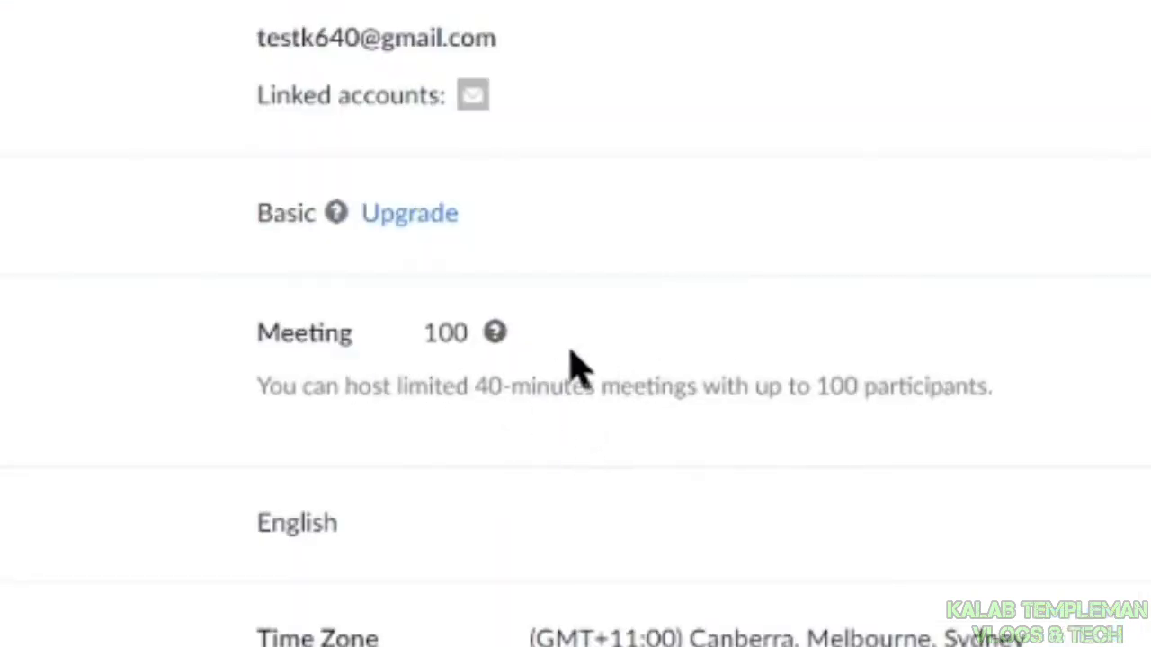
mouse_move(849, 372)
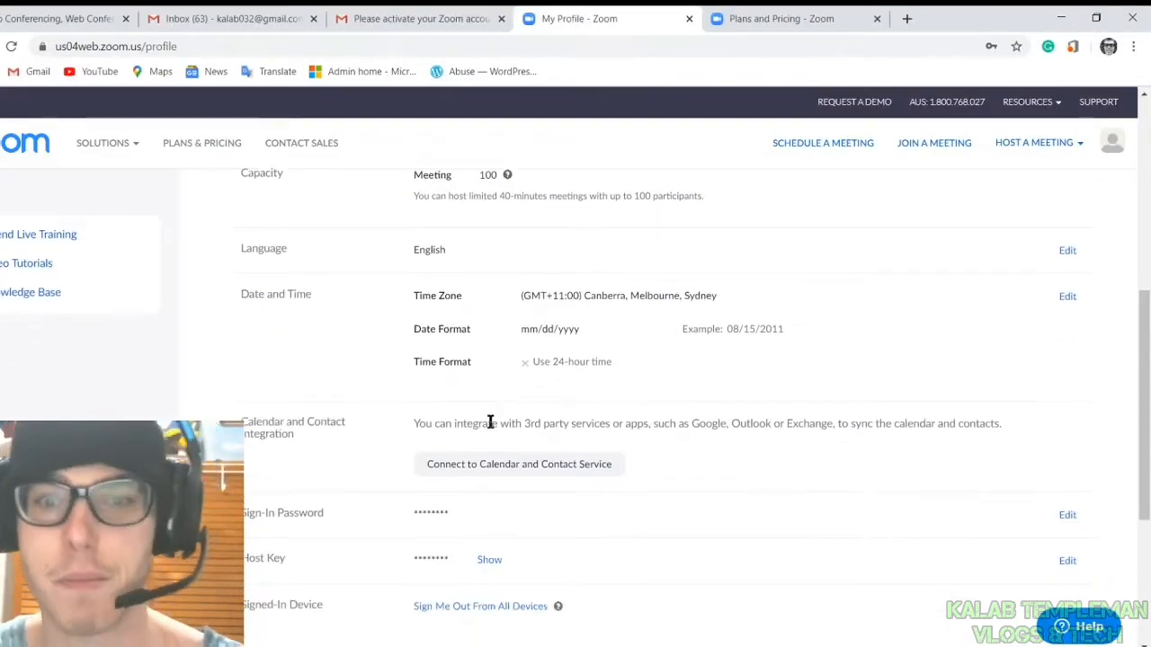
scroll("down", 3)
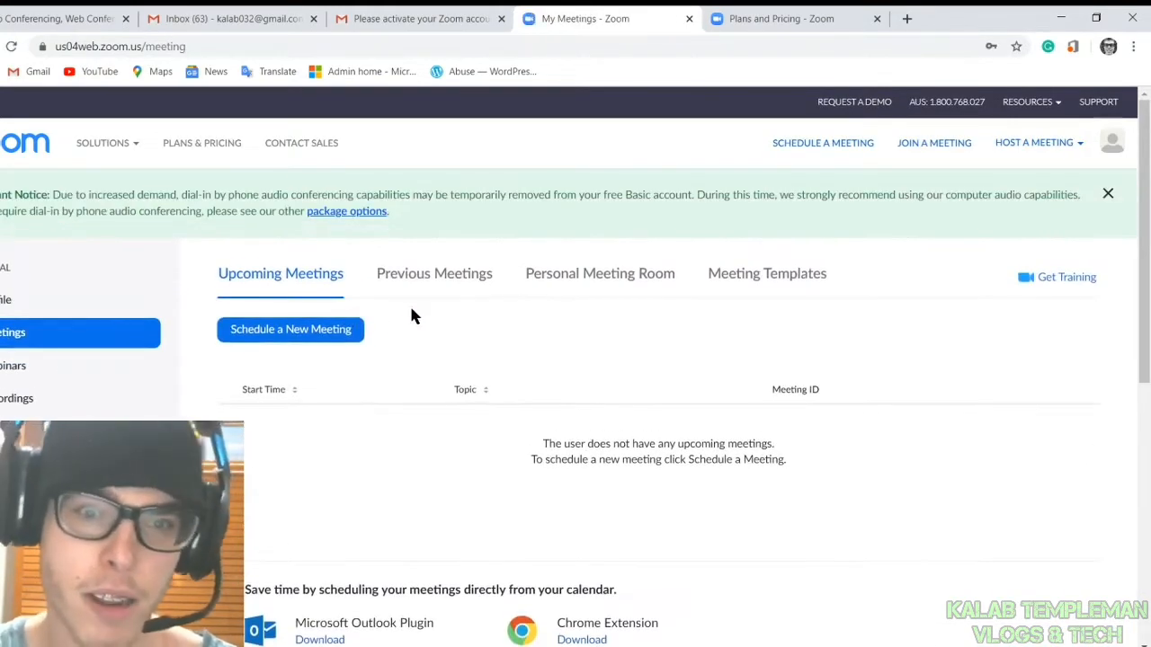
Schedule a new meeting with topic Test, a description, and a 1-hour duration.
left_click(292, 329)
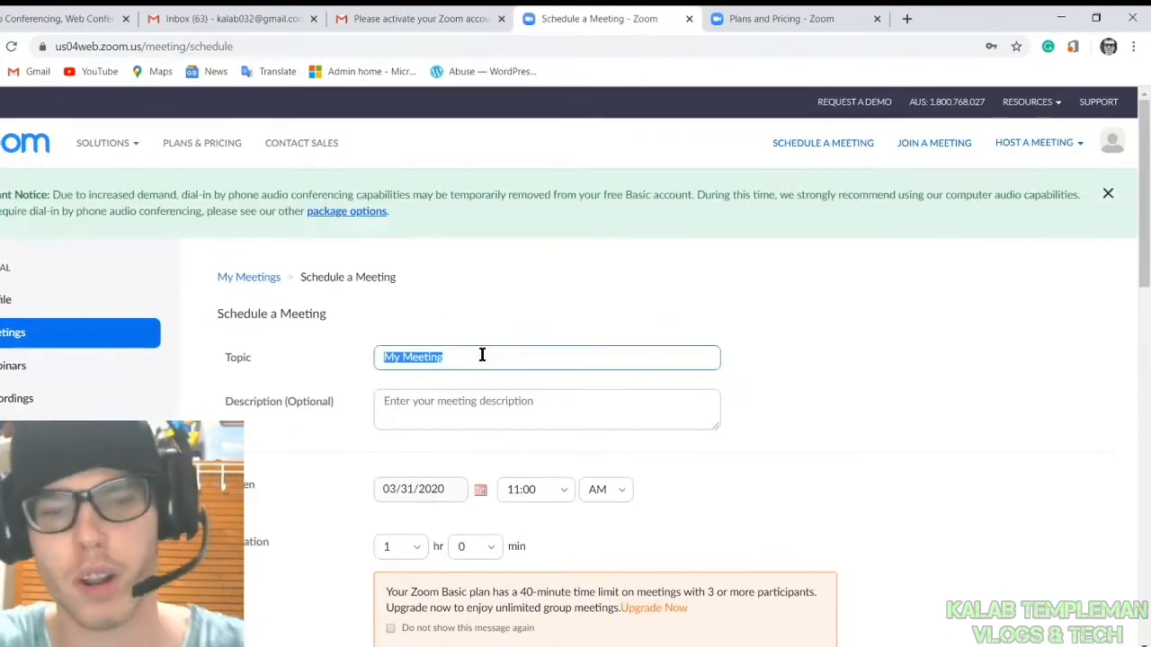
type("Tesxs")
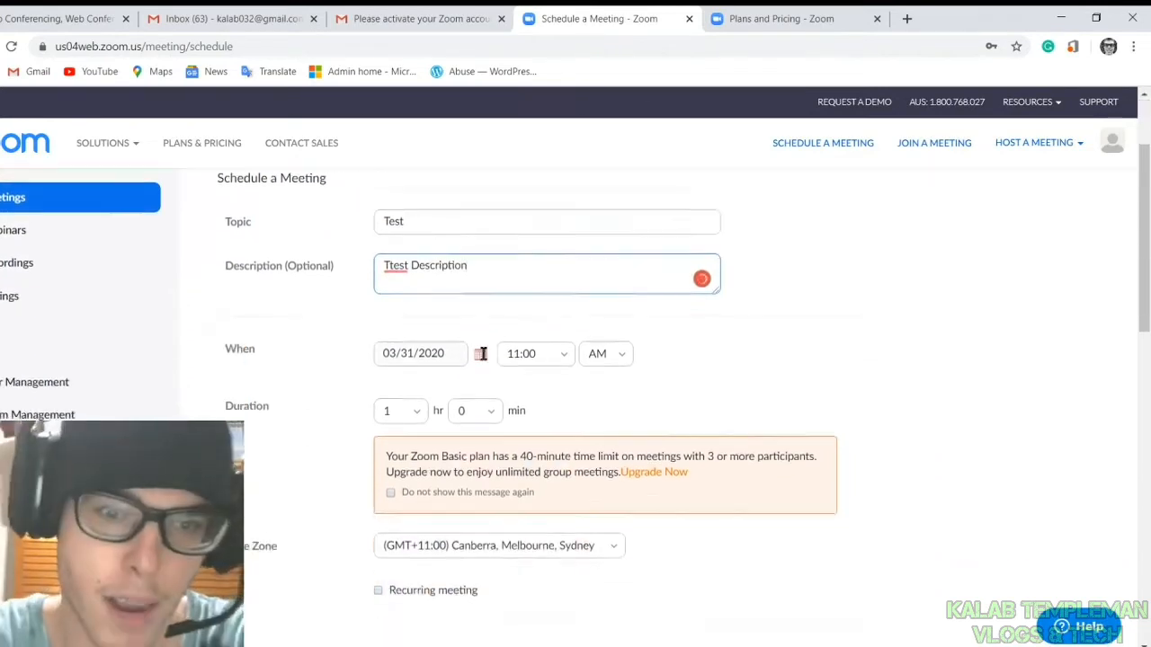
left_click(400, 388)
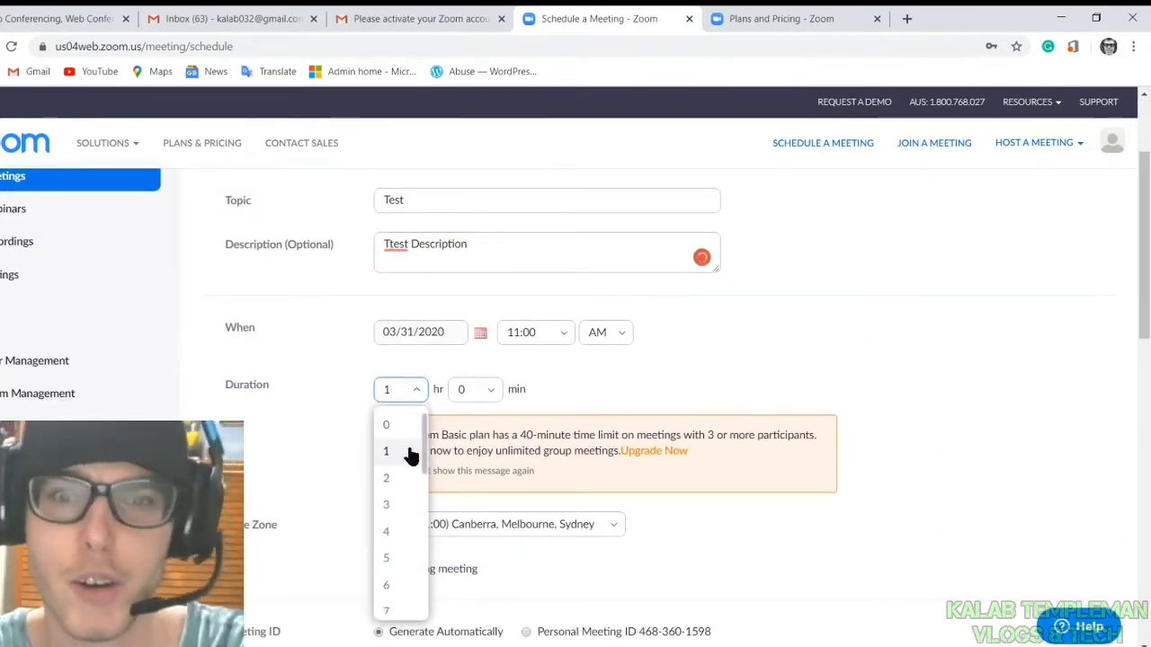
left_click(385, 449)
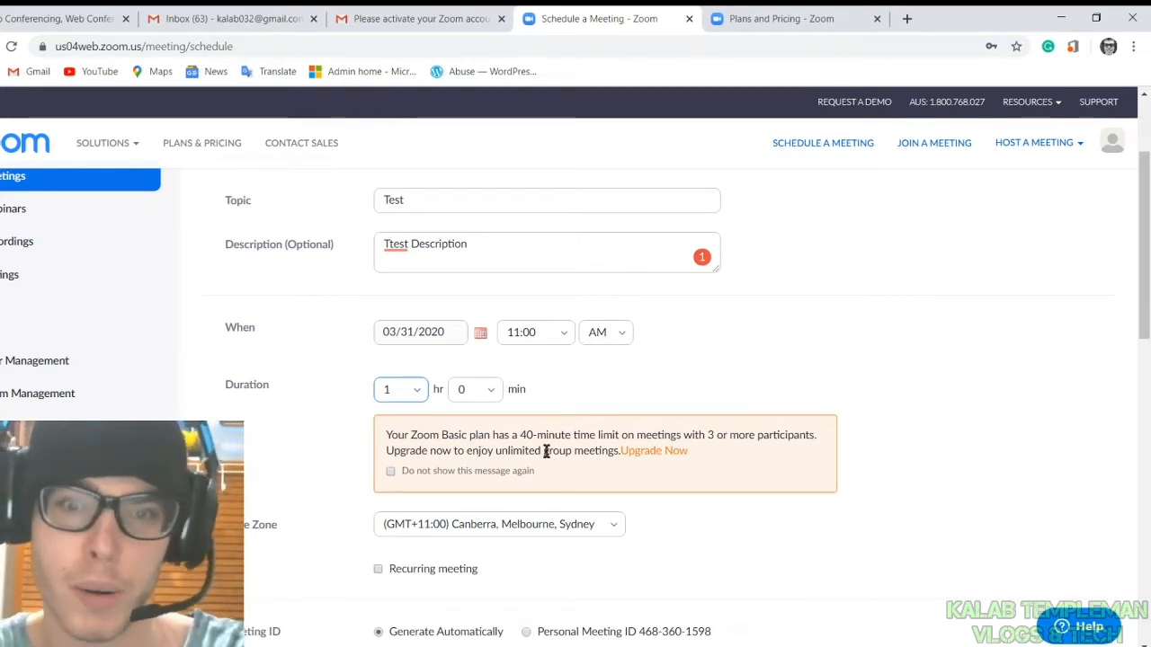
Try the Recurring meeting option, then leave it unticked and turn off the password requirement.
scroll("down", 3)
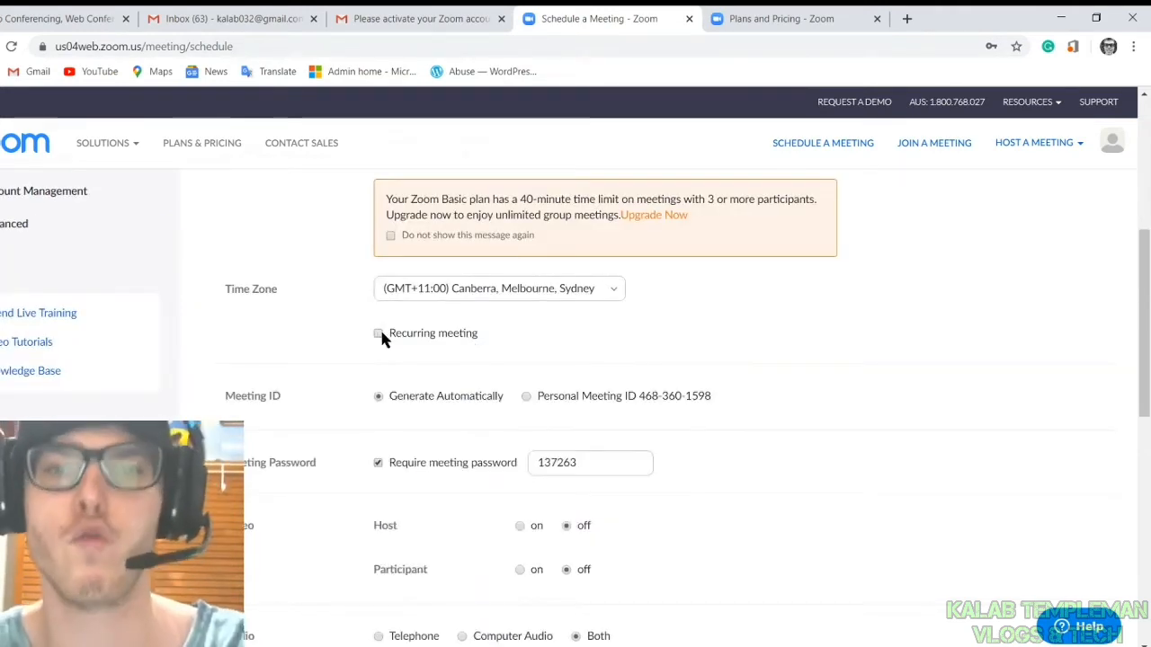
left_click(377, 333)
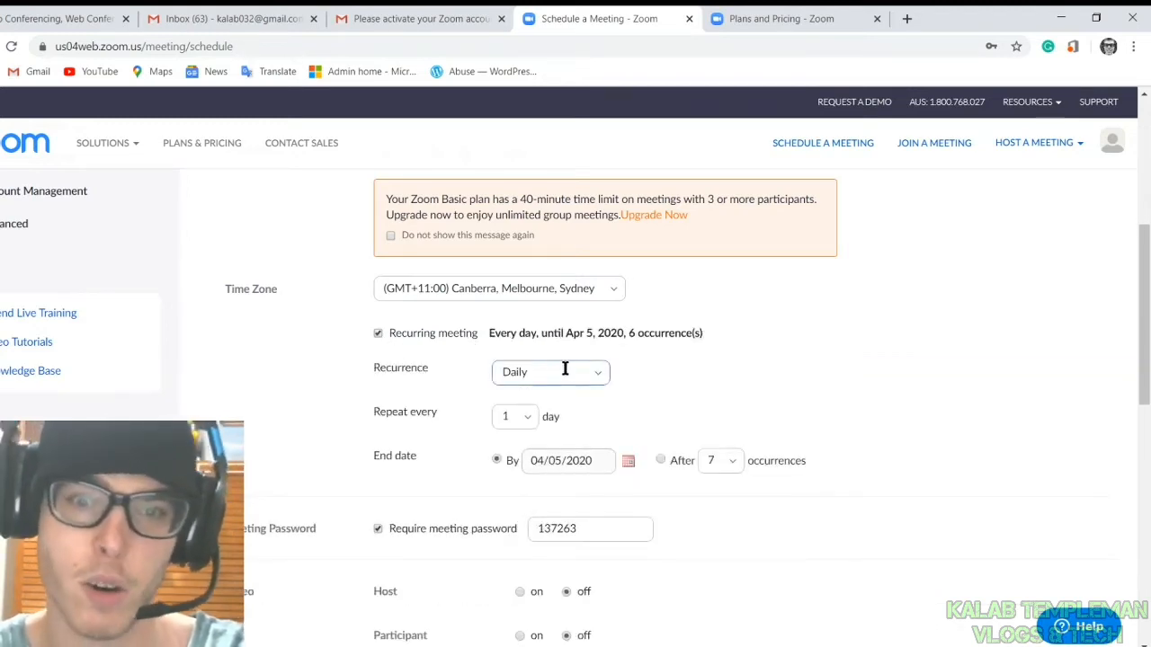
left_click(550, 372)
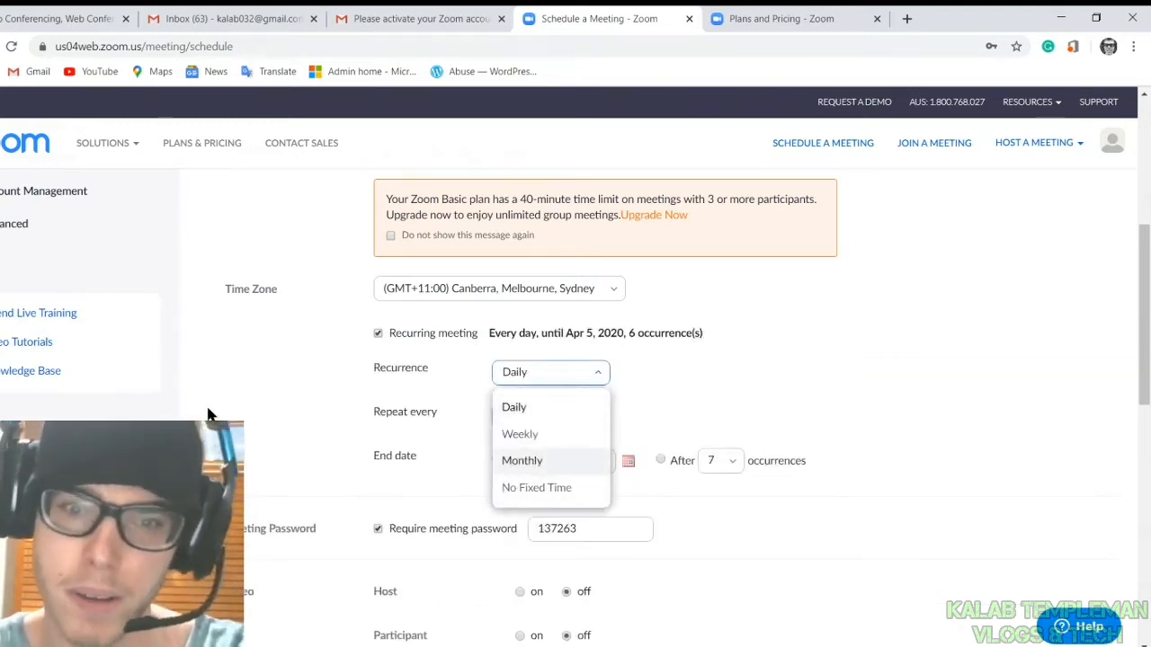
left_click(507, 415)
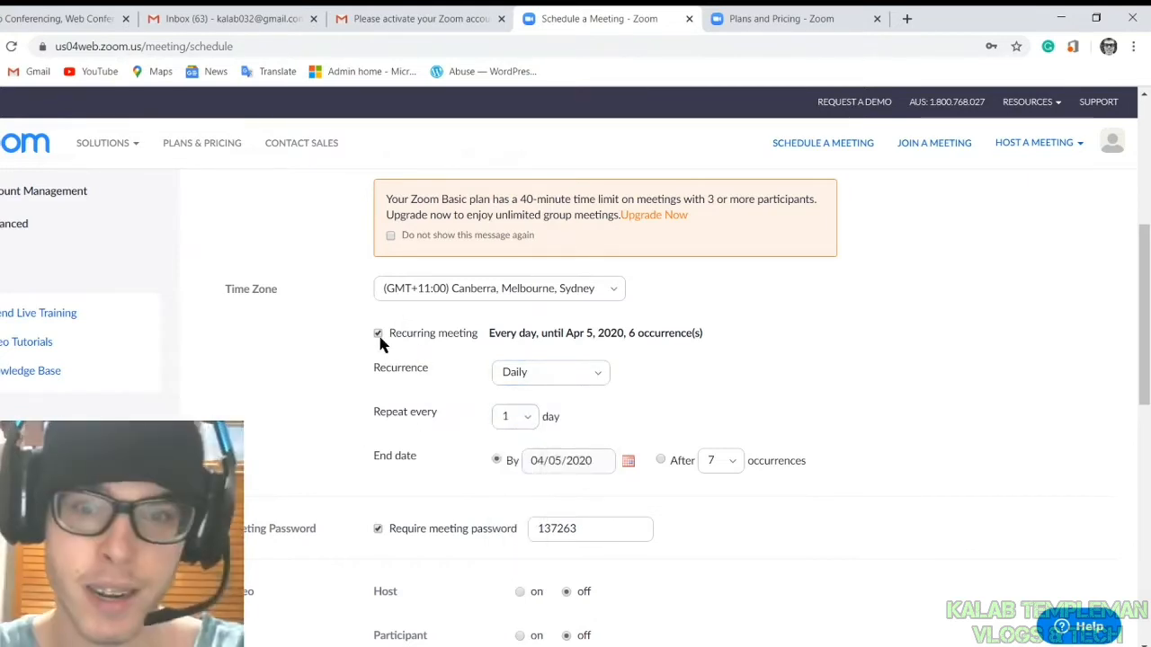
left_click(377, 333)
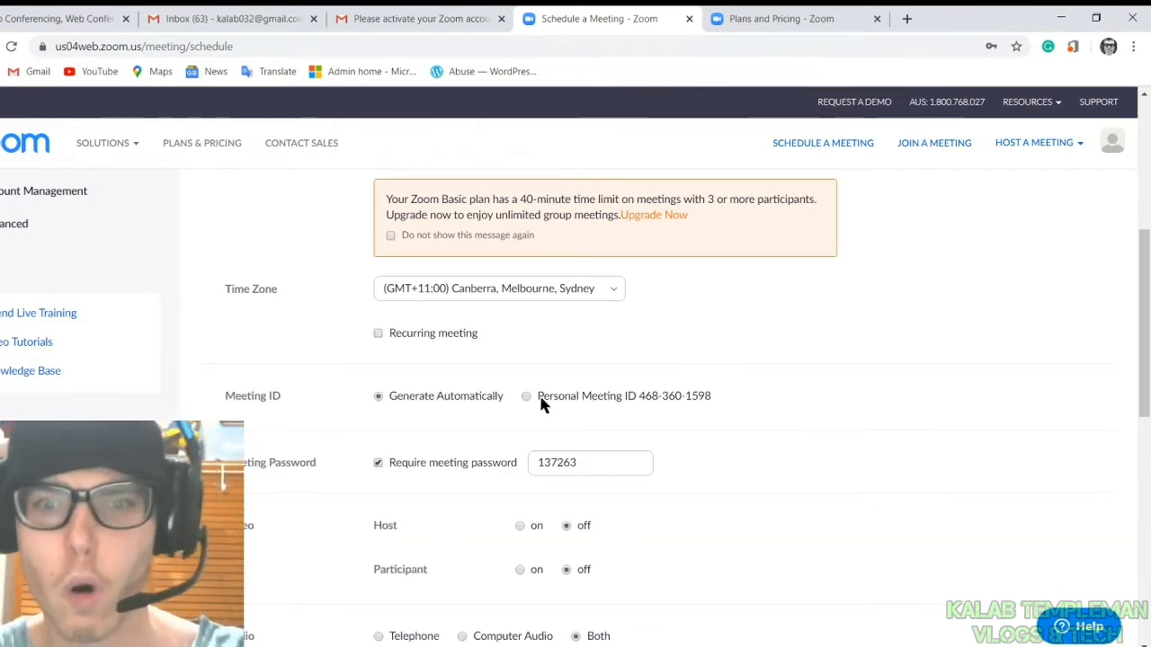
left_click(525, 396)
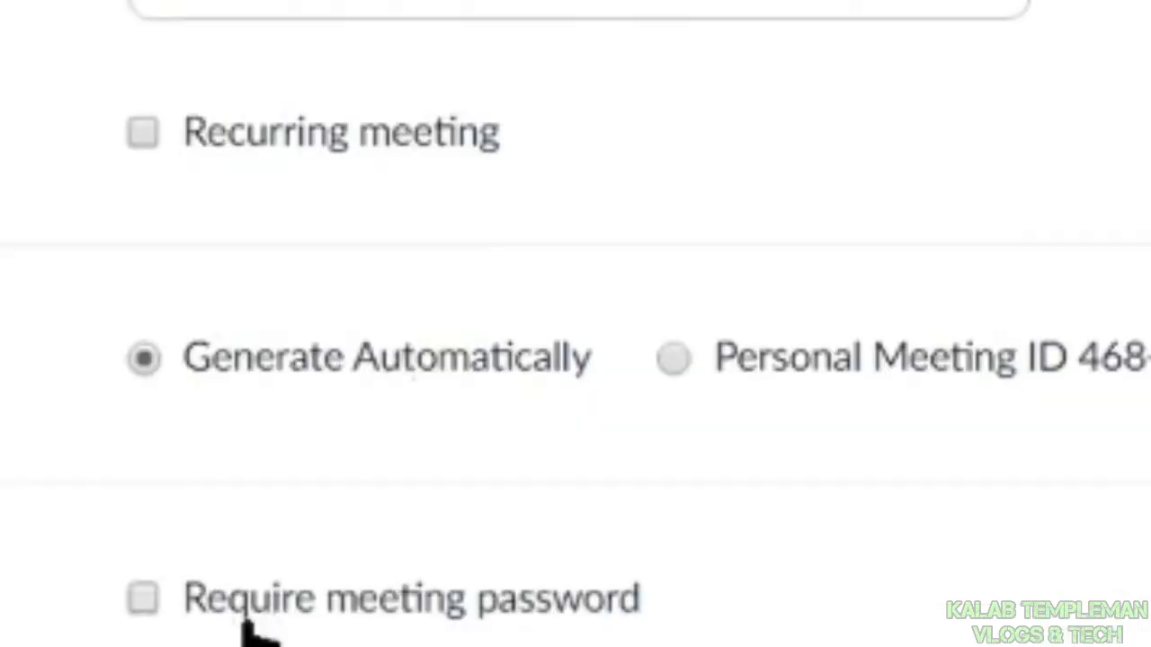
mouse_move(368, 585)
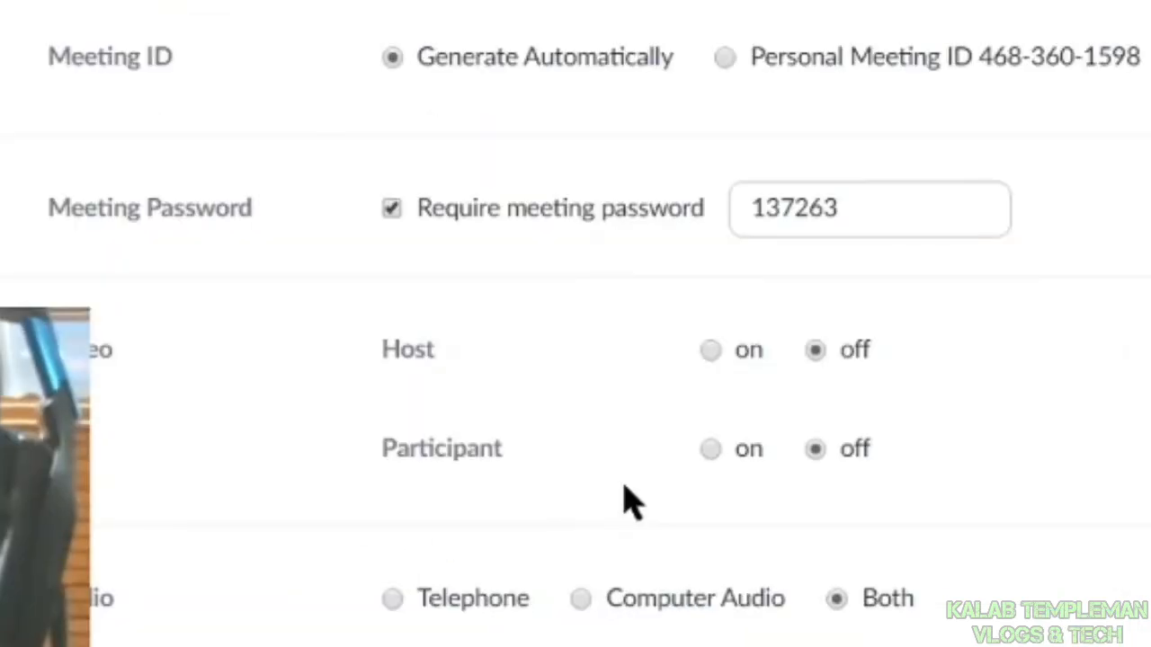
Set participant video on and tick 'Mute participants upon entry'.
left_click(710, 349)
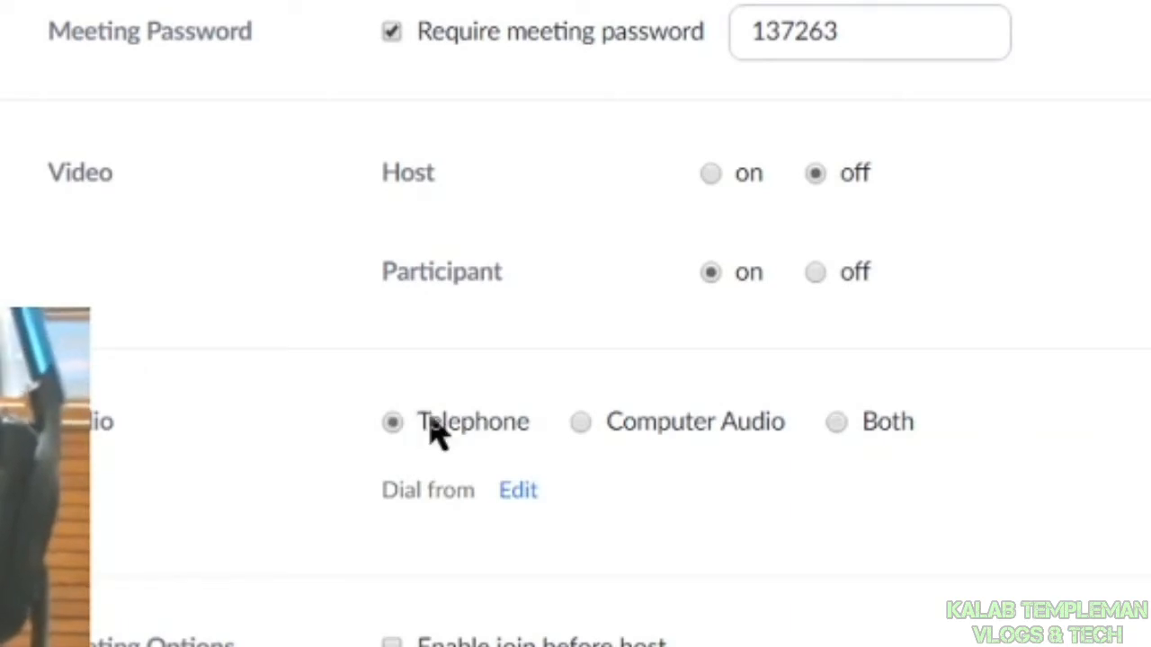
scroll("down", 3)
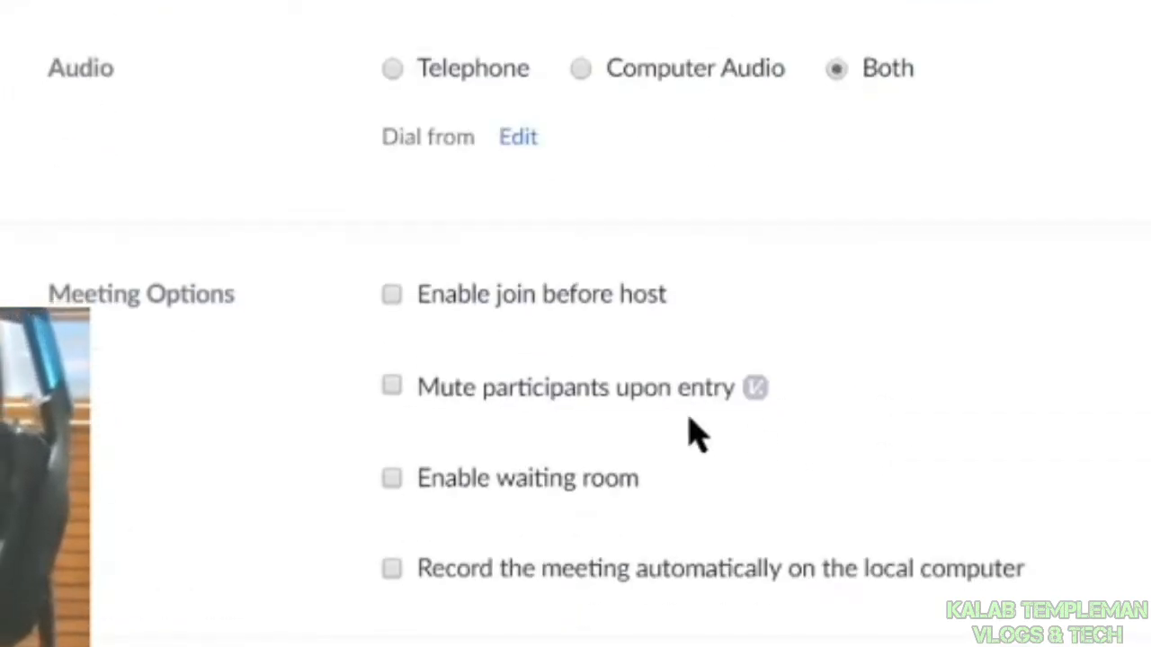
mouse_move(422, 309)
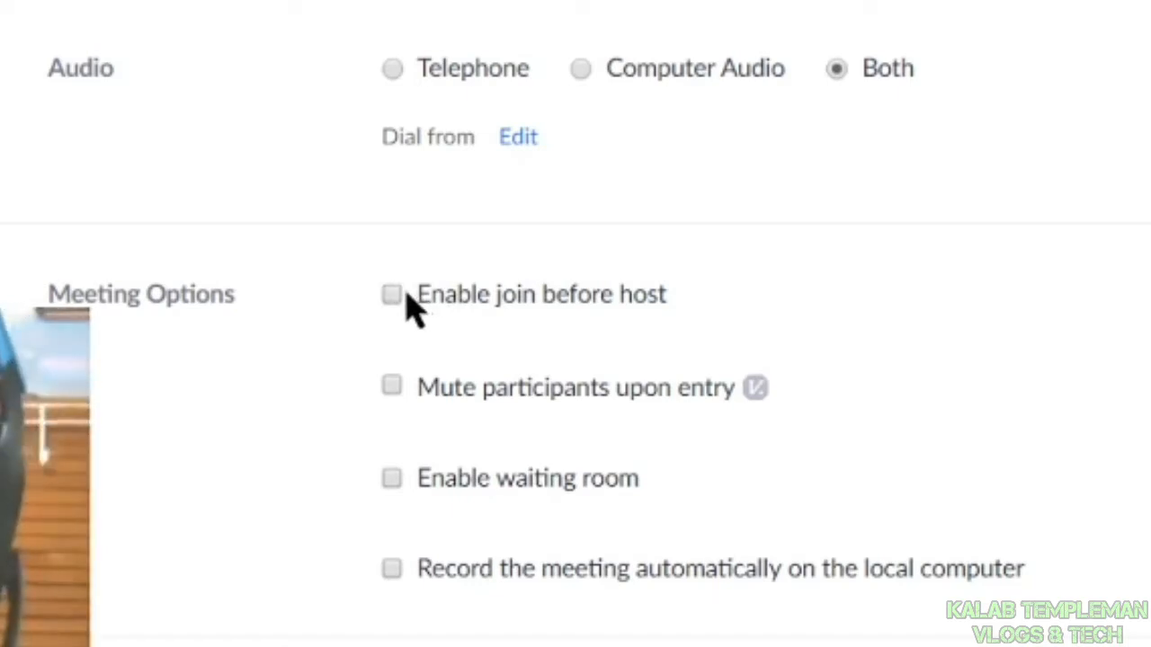
mouse_move(441, 399)
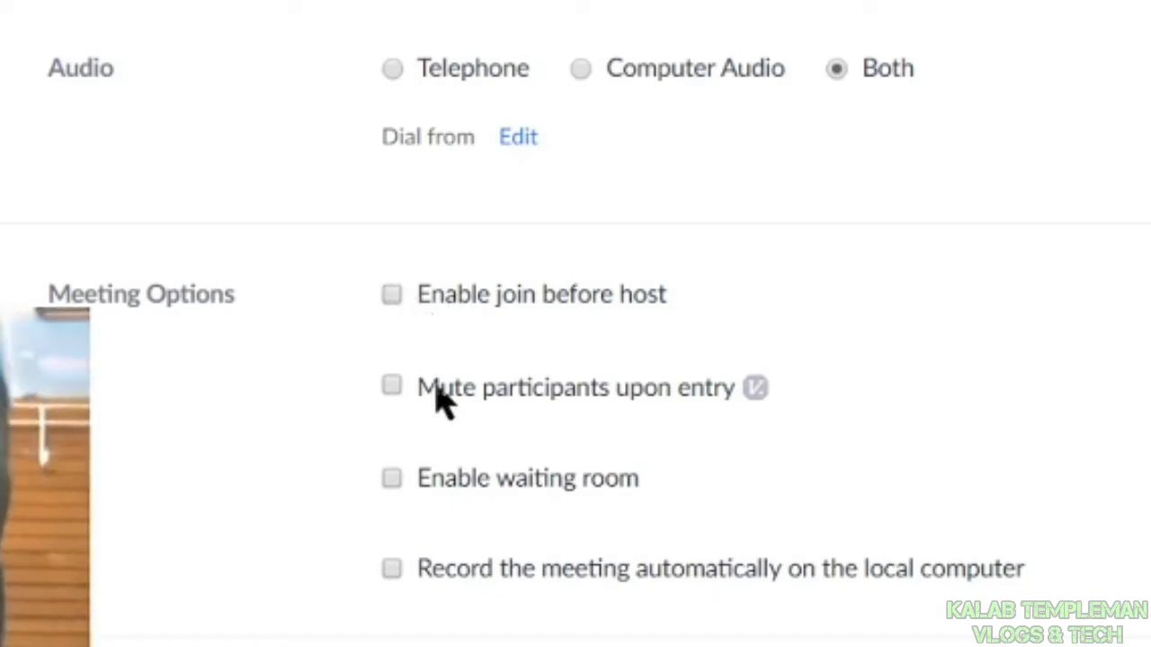
left_click(392, 387)
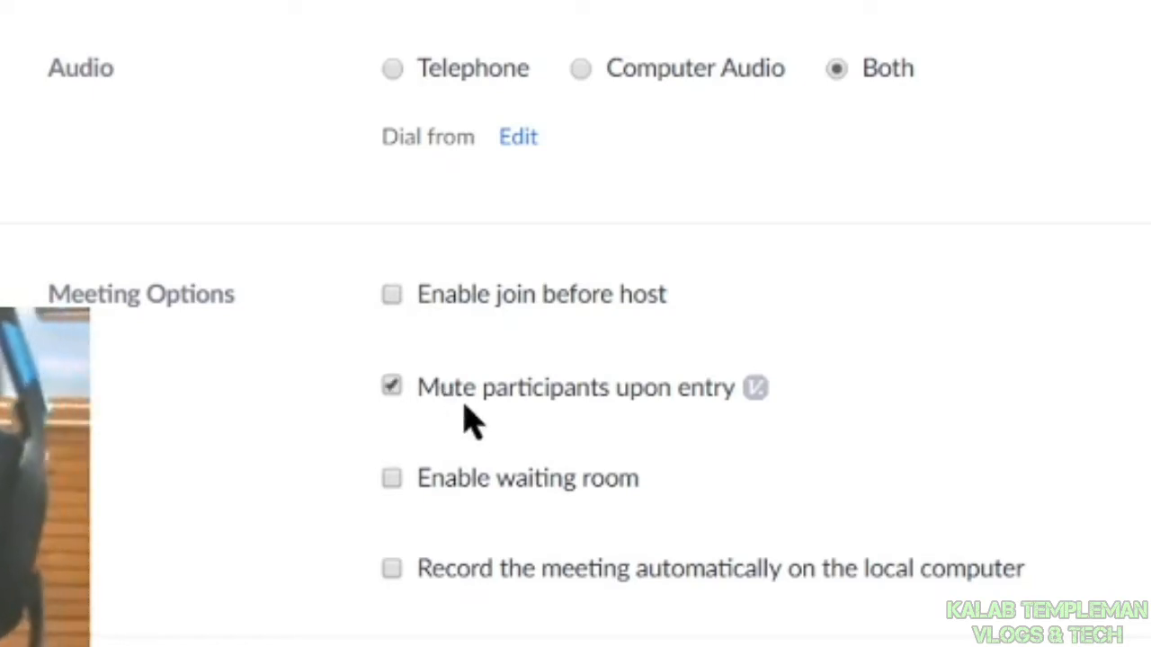
mouse_move(475, 464)
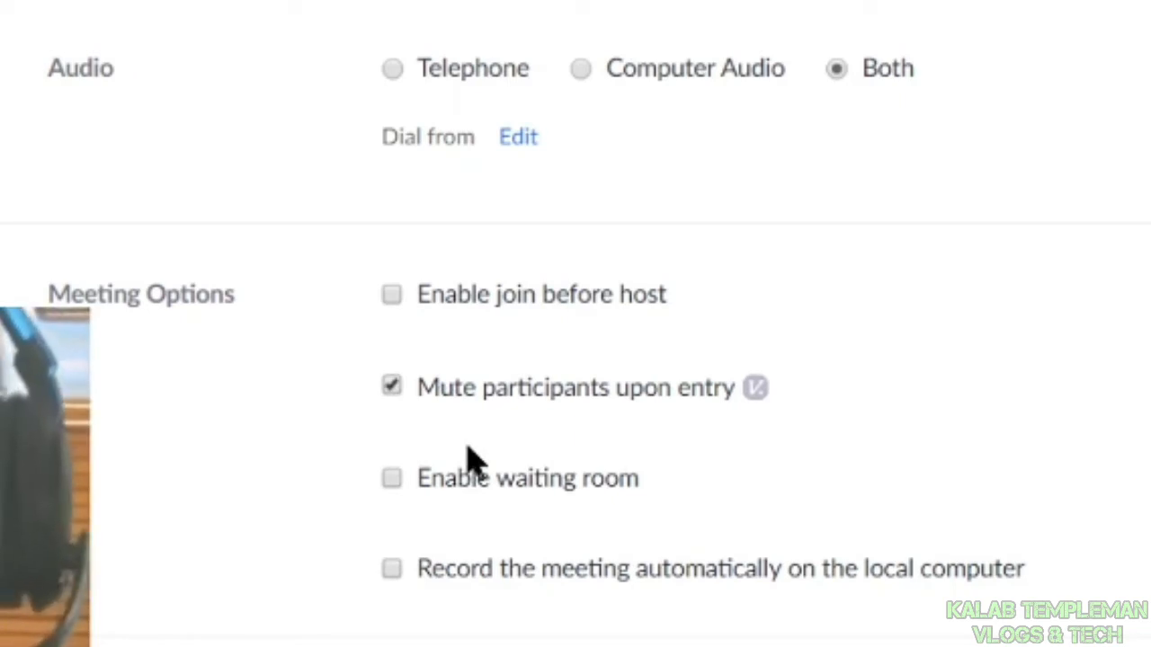
mouse_move(475, 579)
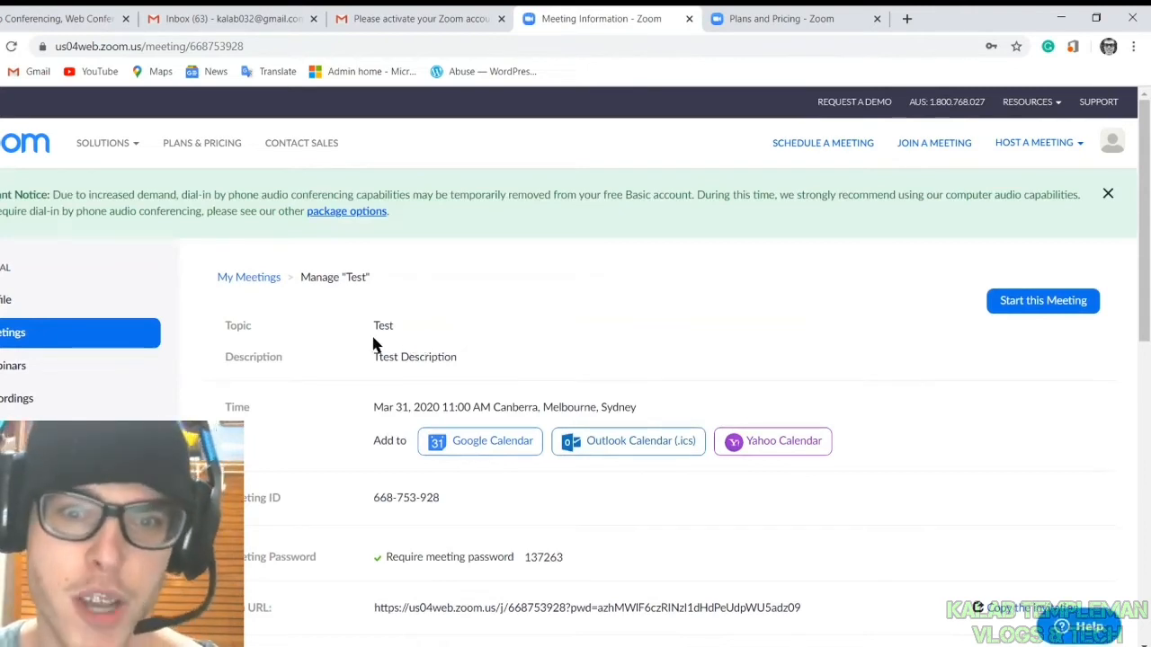
Delete the Test meeting from its Manage page and confirm the deletion.
scroll("down", 3)
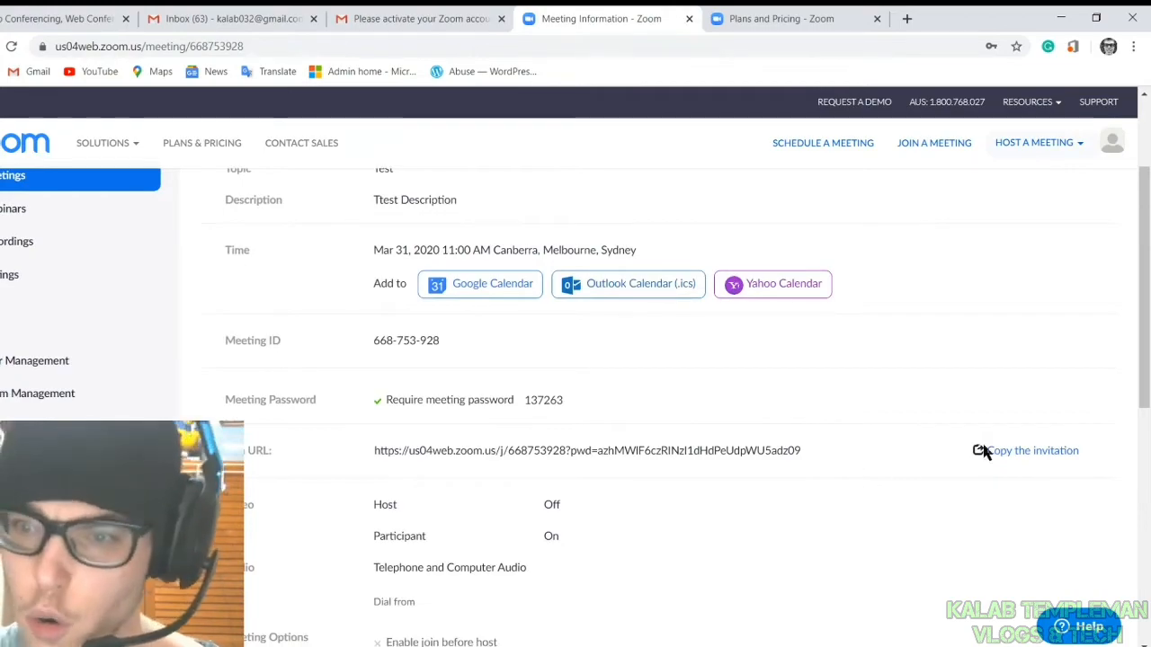
scroll("down", 3)
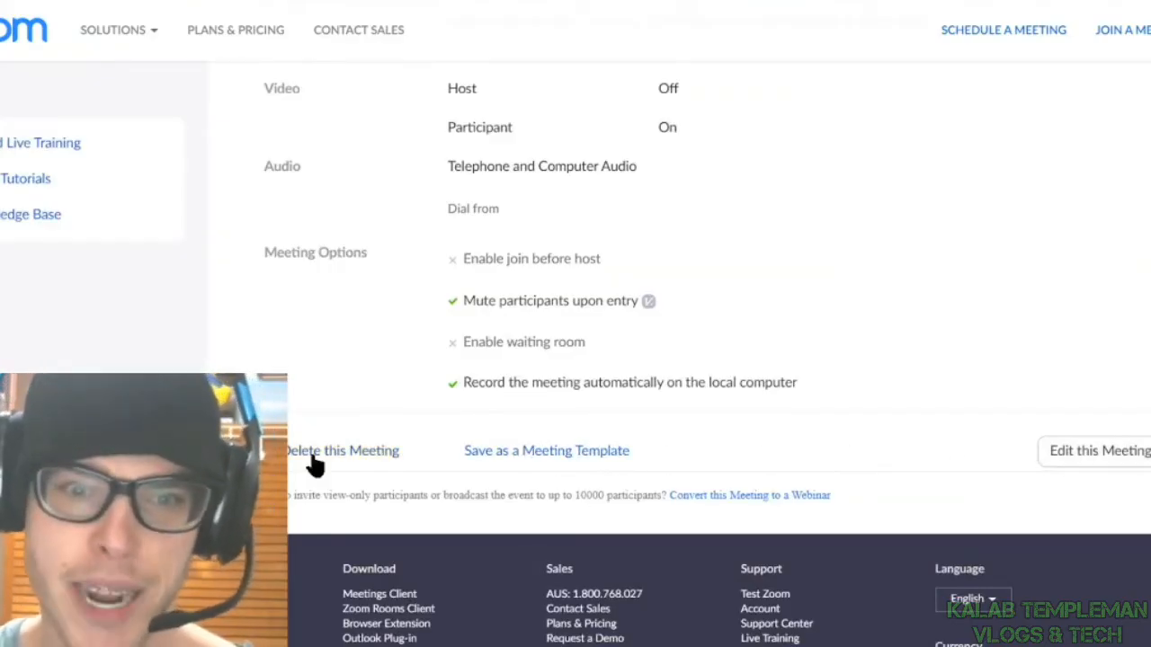
left_click(339, 450)
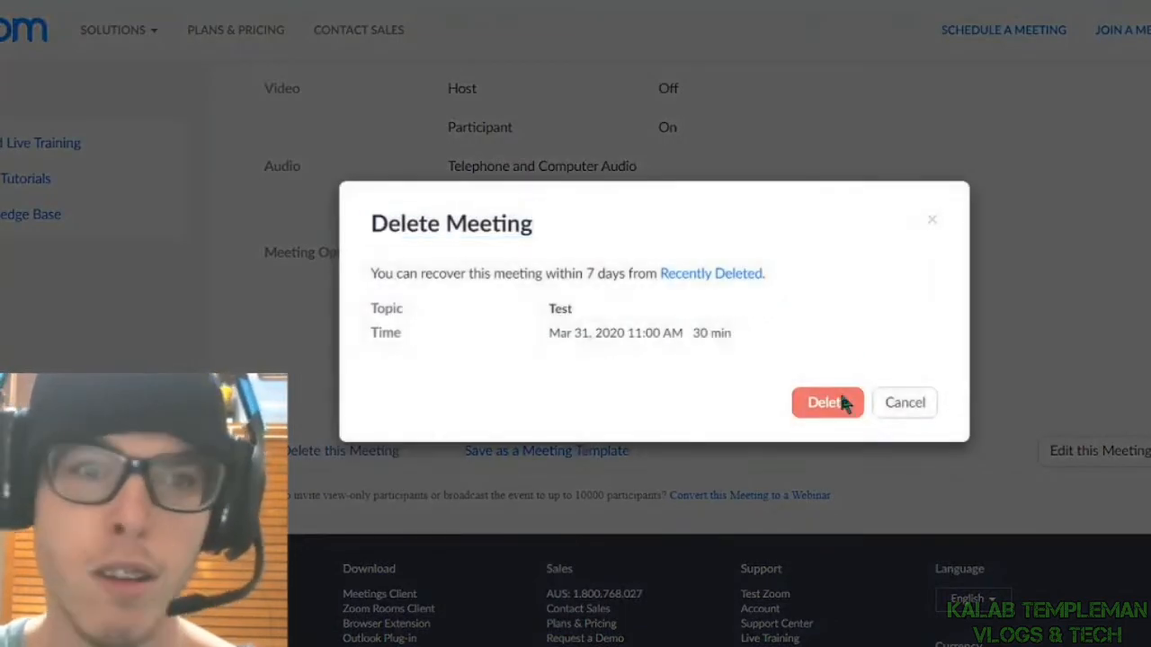
left_click(827, 402)
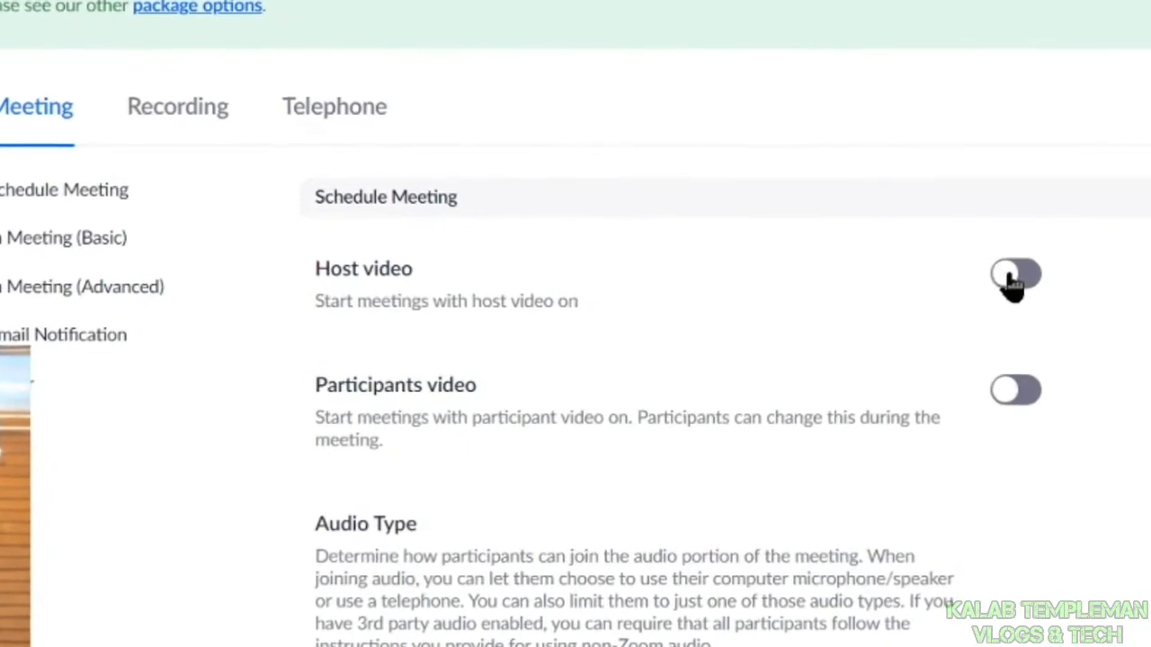
Toggle on 'Use Personal Meeting ID when scheduling', then head to the App Marketplace.
scroll("down", 3)
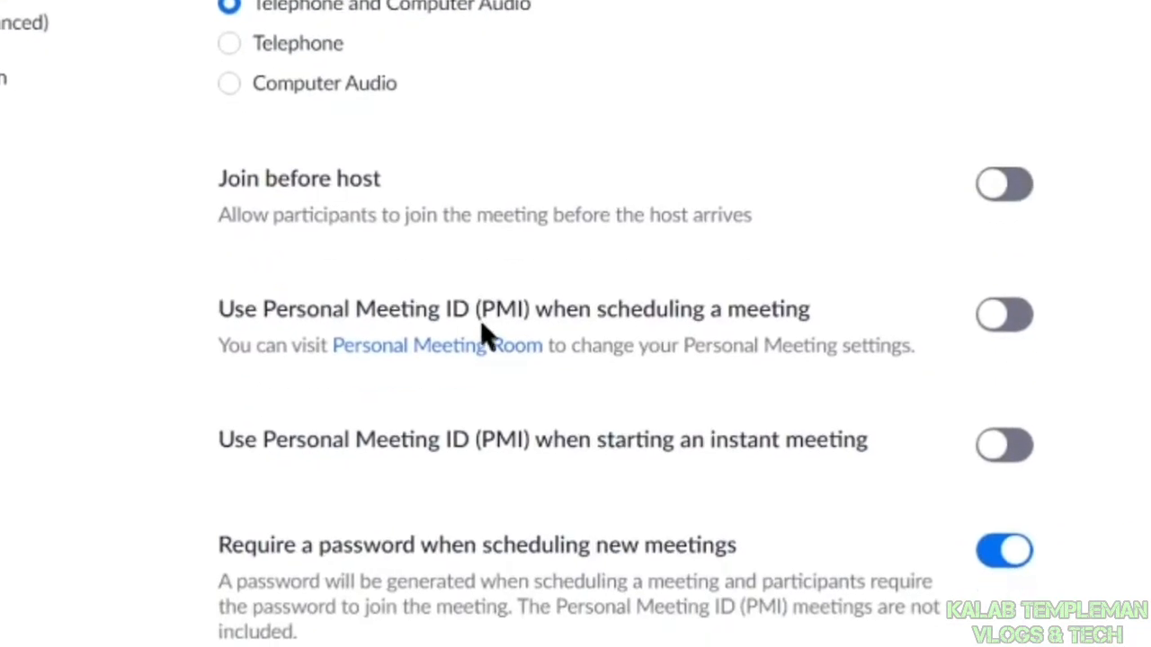
left_click(1004, 313)
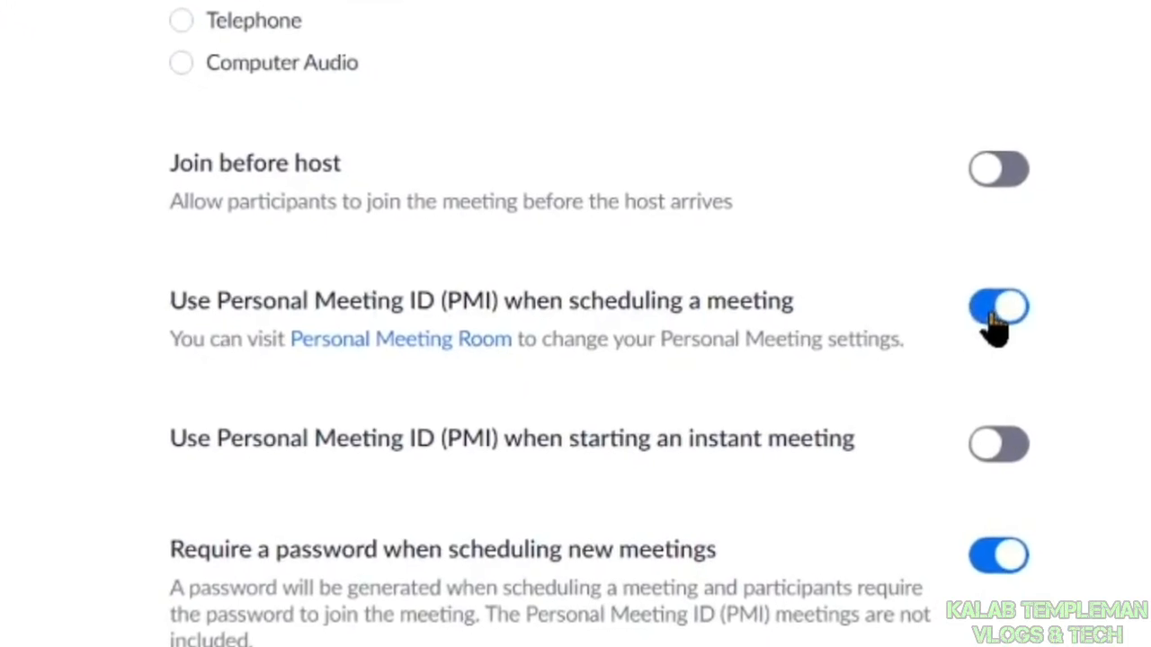
scroll("down", 3)
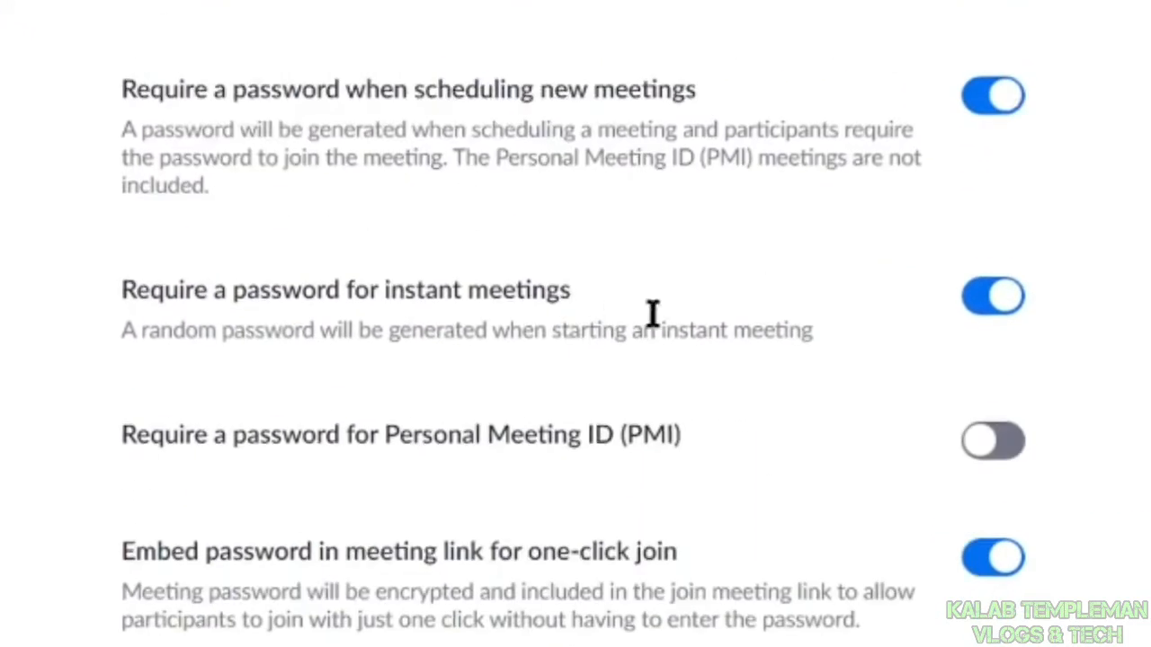
scroll("down", 3)
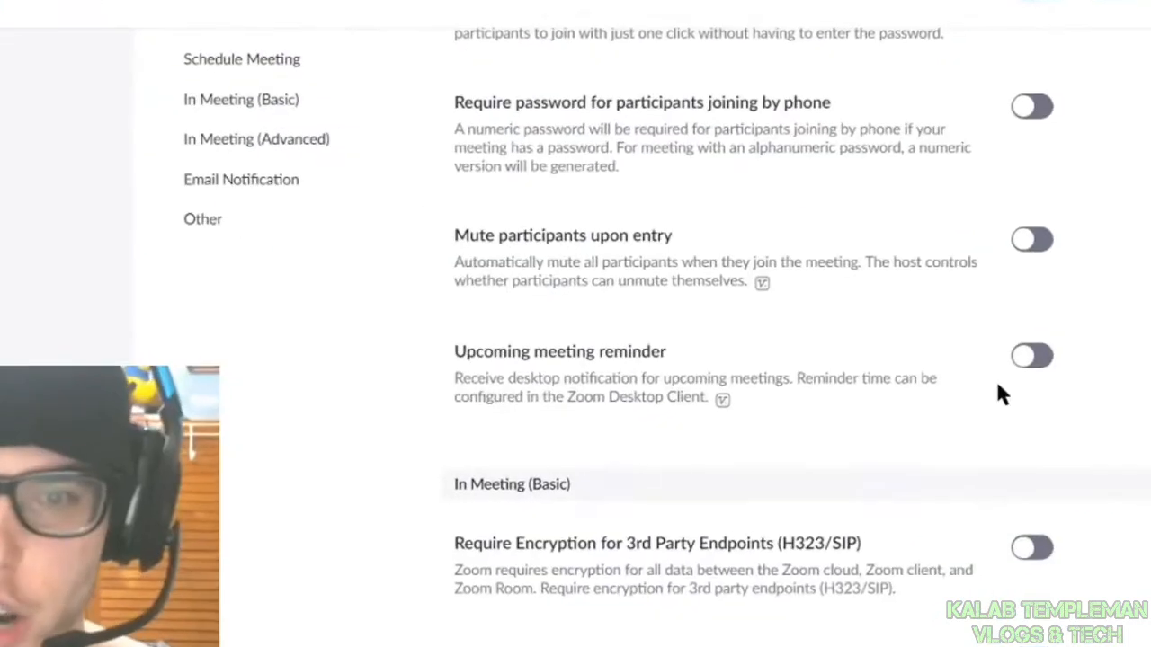
left_click(1032, 356)
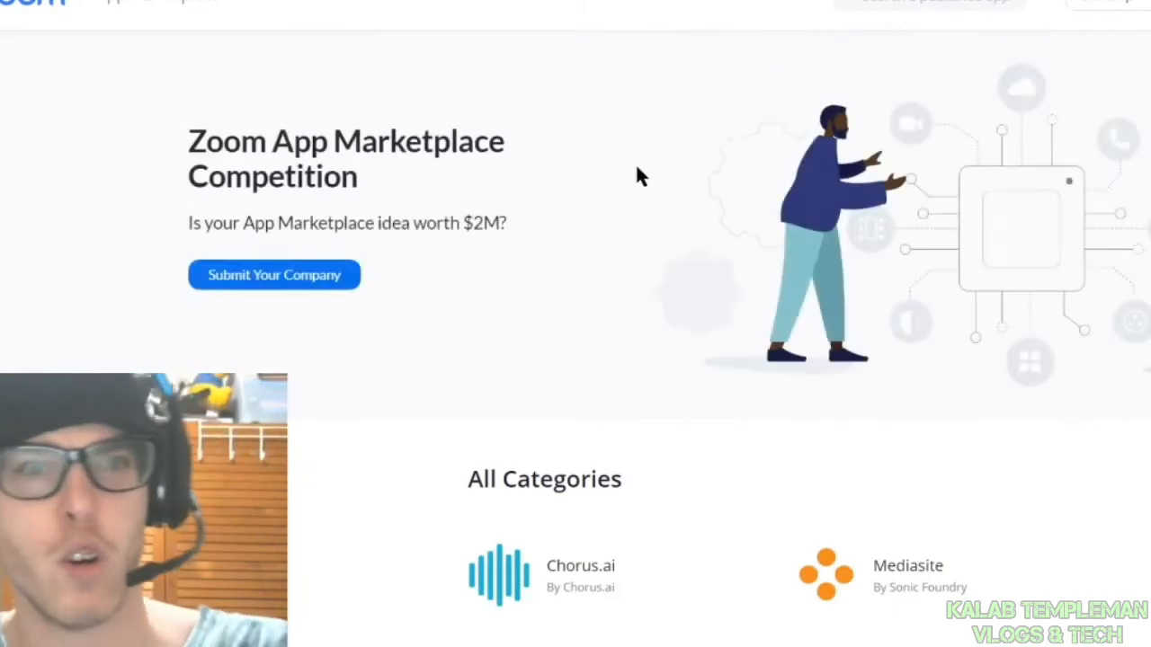
Scroll down to the All Categories app listing with Chorus.ai, Google Calendar and Slack.
scroll("down", 3)
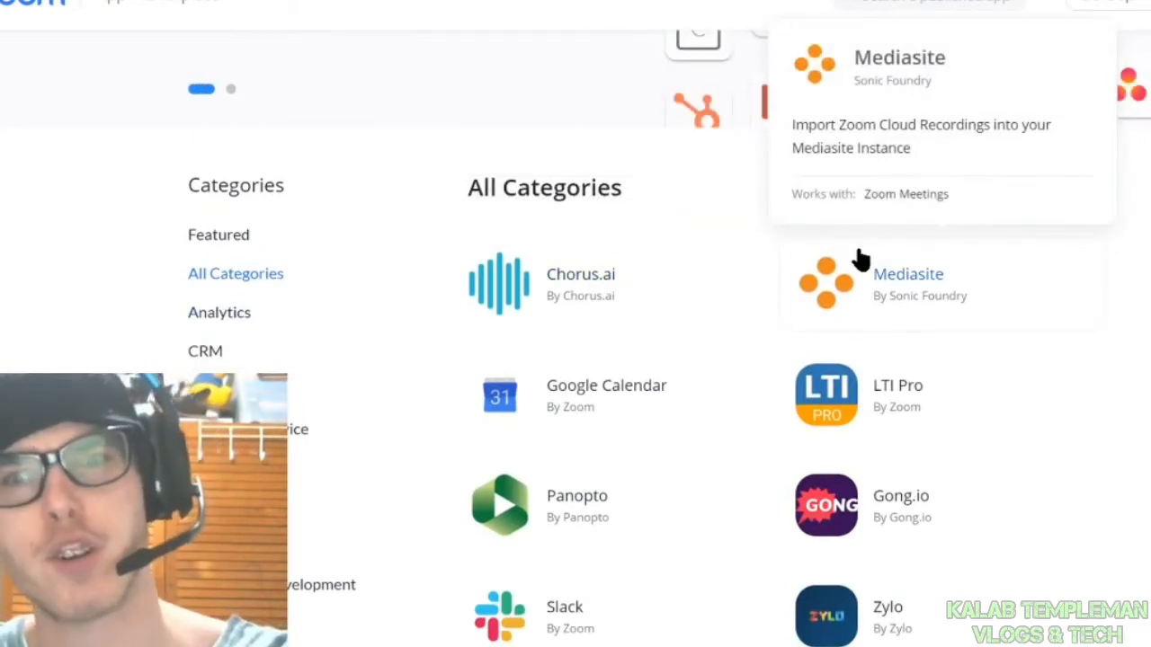
Host a new meeting with video turned on from the header menu.
left_click(669, 183)
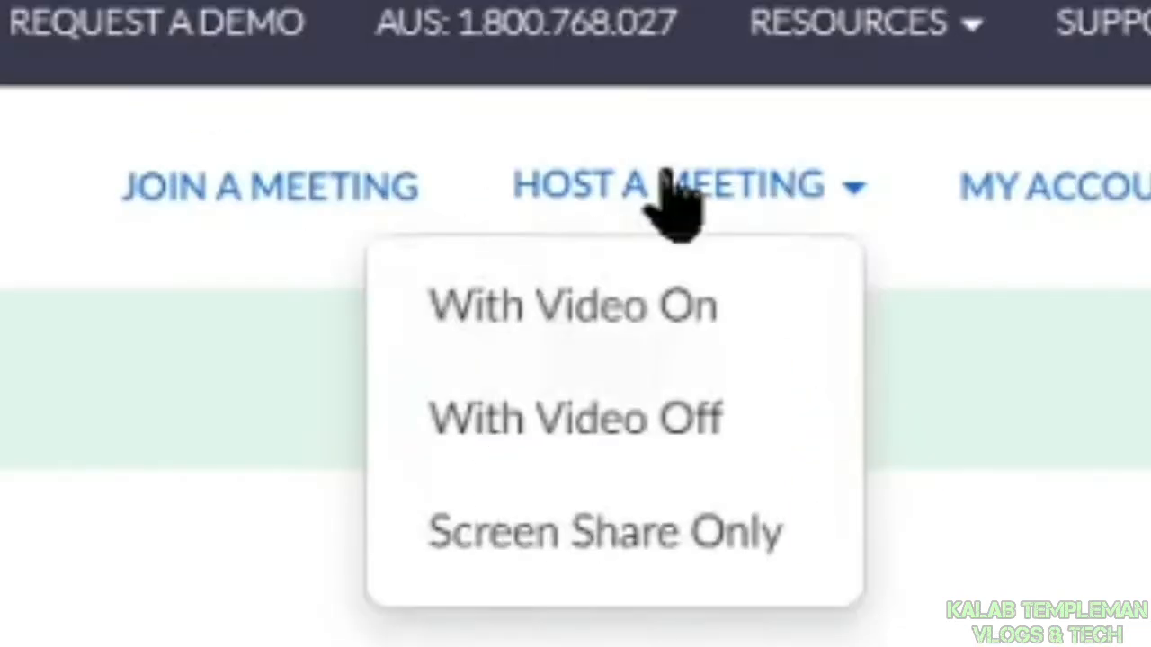
mouse_move(576, 306)
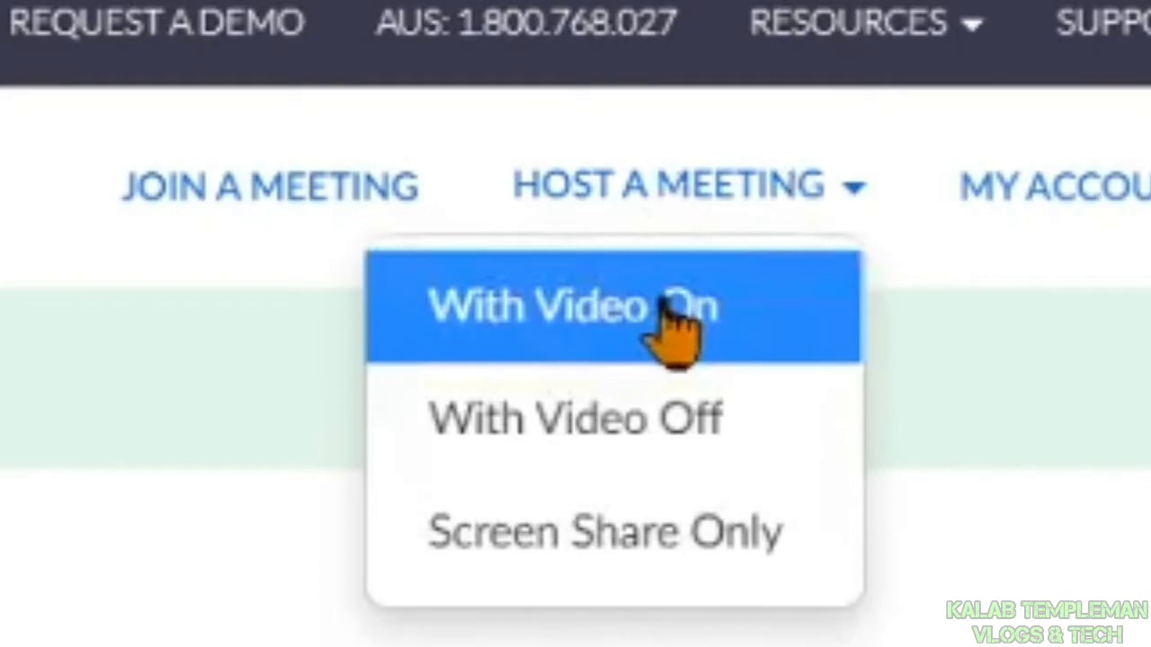
left_click(572, 305)
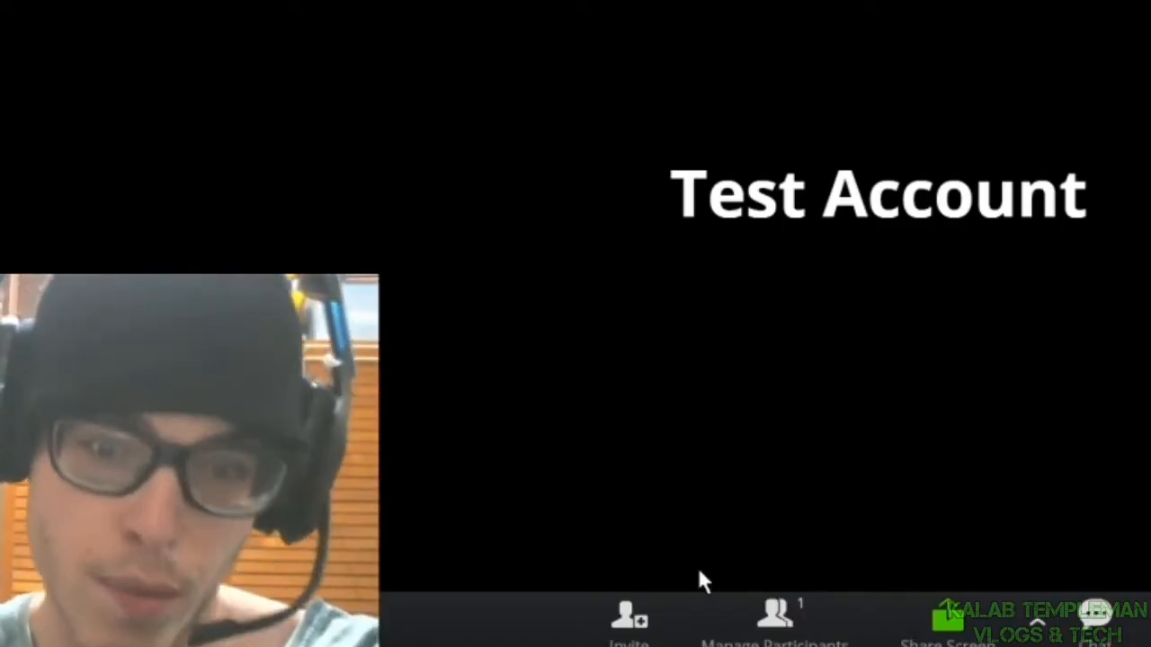
Bring up Invite by Email and the Participants panel for the meeting.
left_click(629, 615)
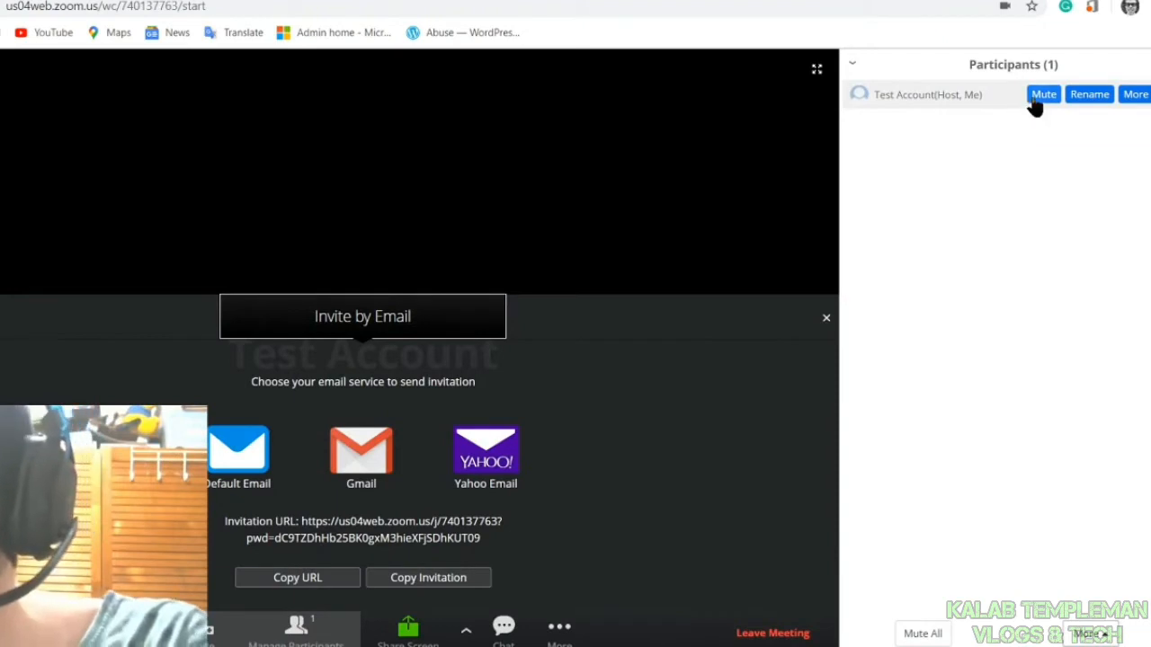
left_click(1134, 93)
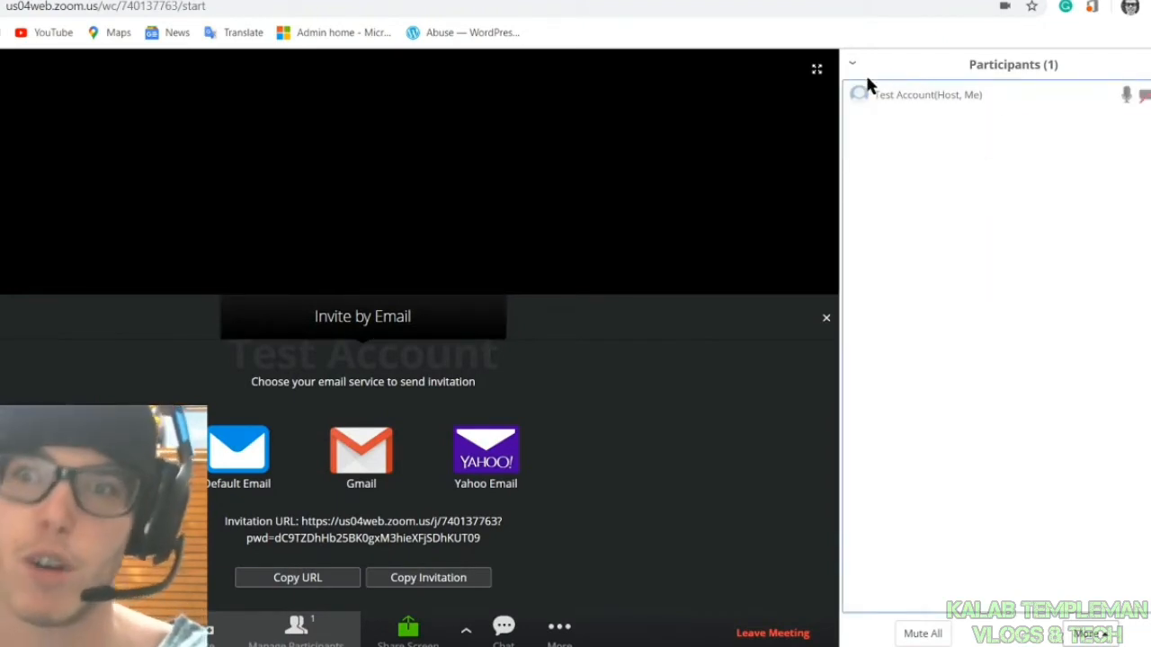
left_click(852, 63)
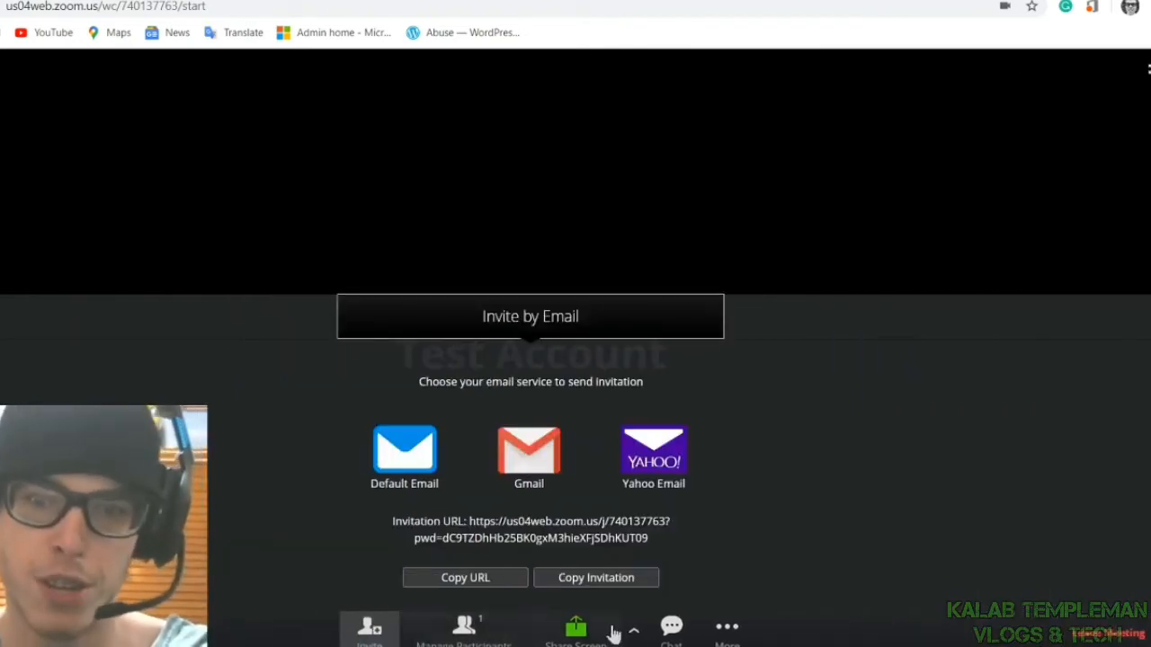
Share the entire screen with the meeting.
left_click(576, 629)
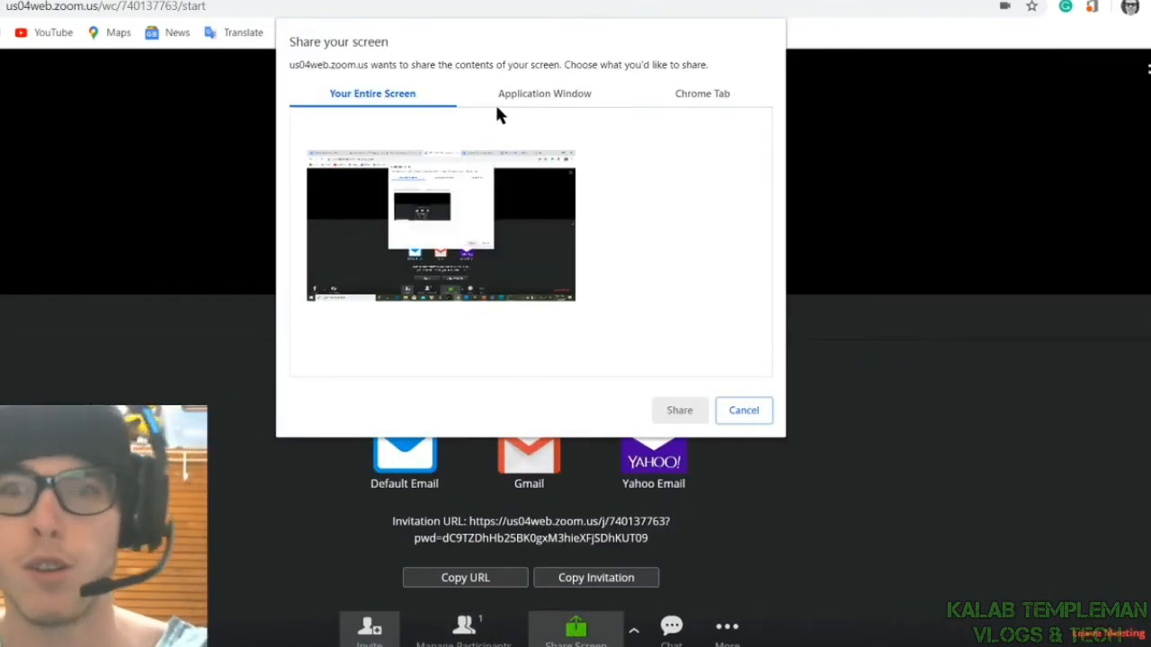
left_click(438, 225)
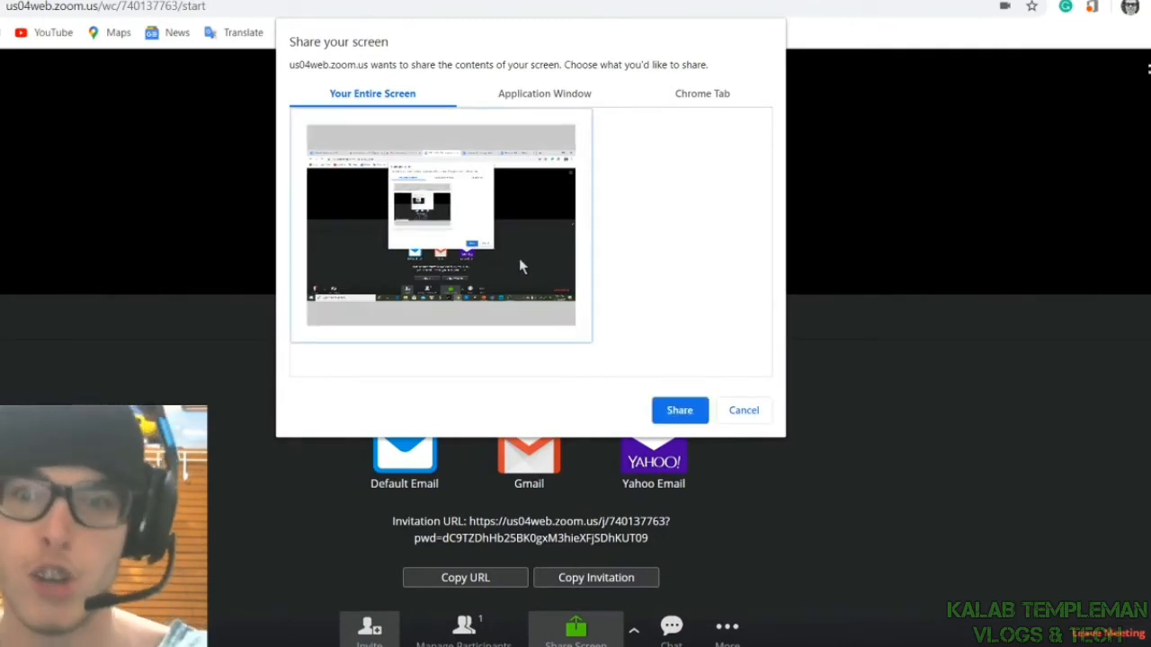
left_click(680, 410)
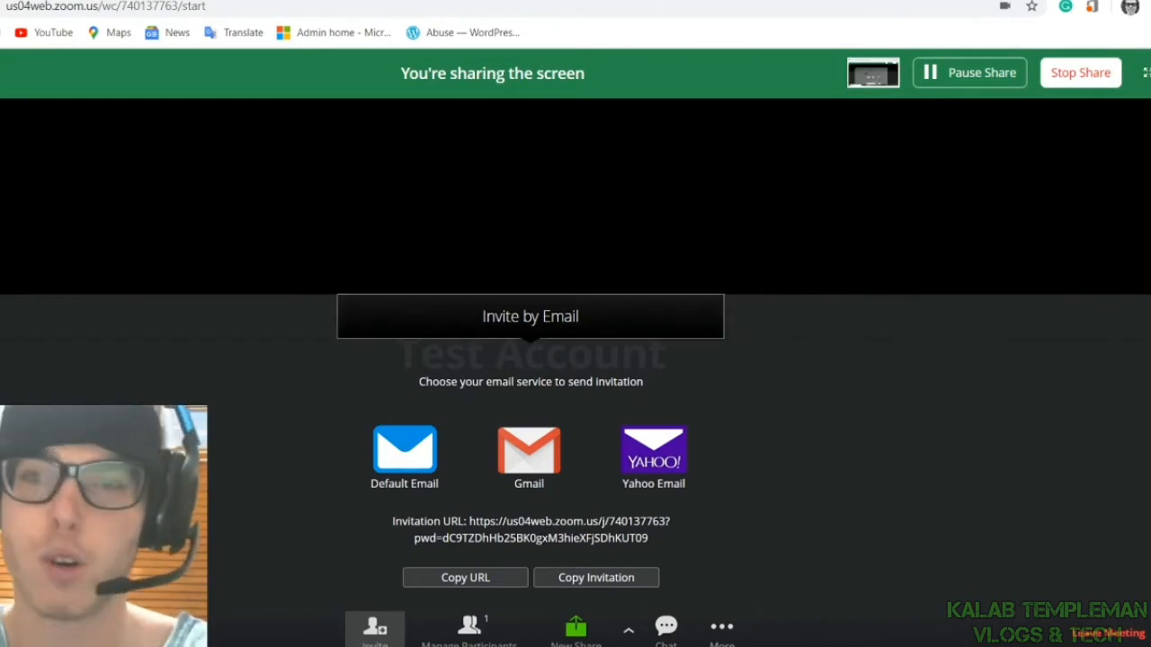
left_click(968, 71)
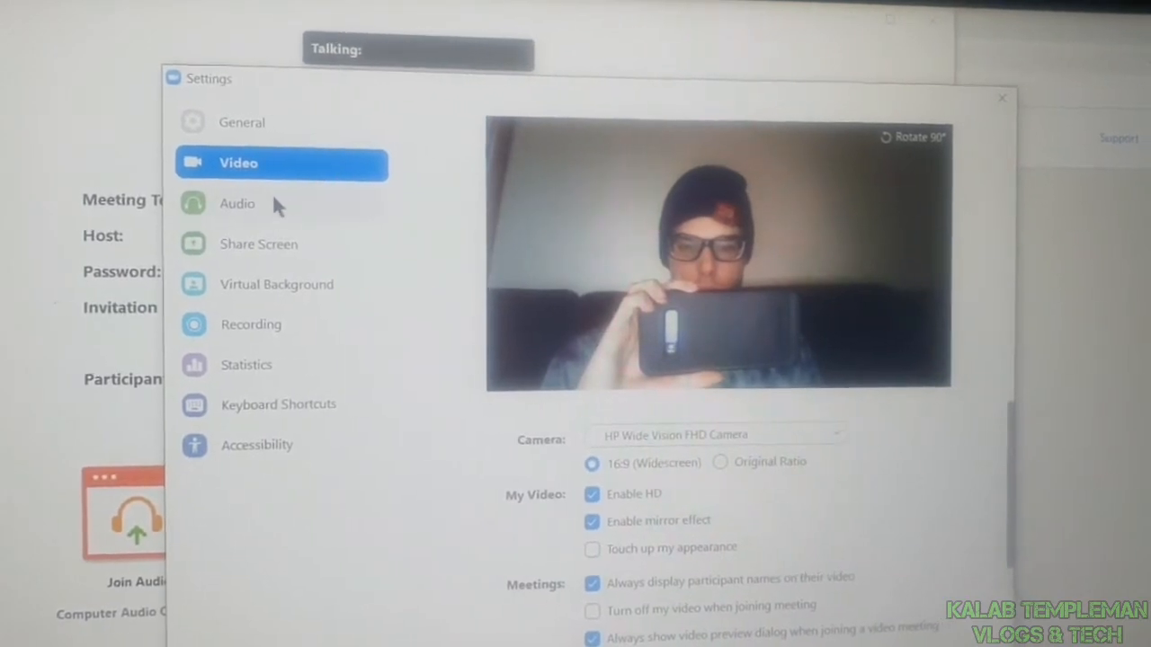
Browse the Audio, Share Screen, Virtual Background, Recording, Statistics, Keyboard Shortcuts and Accessibility settings pages.
left_click(238, 203)
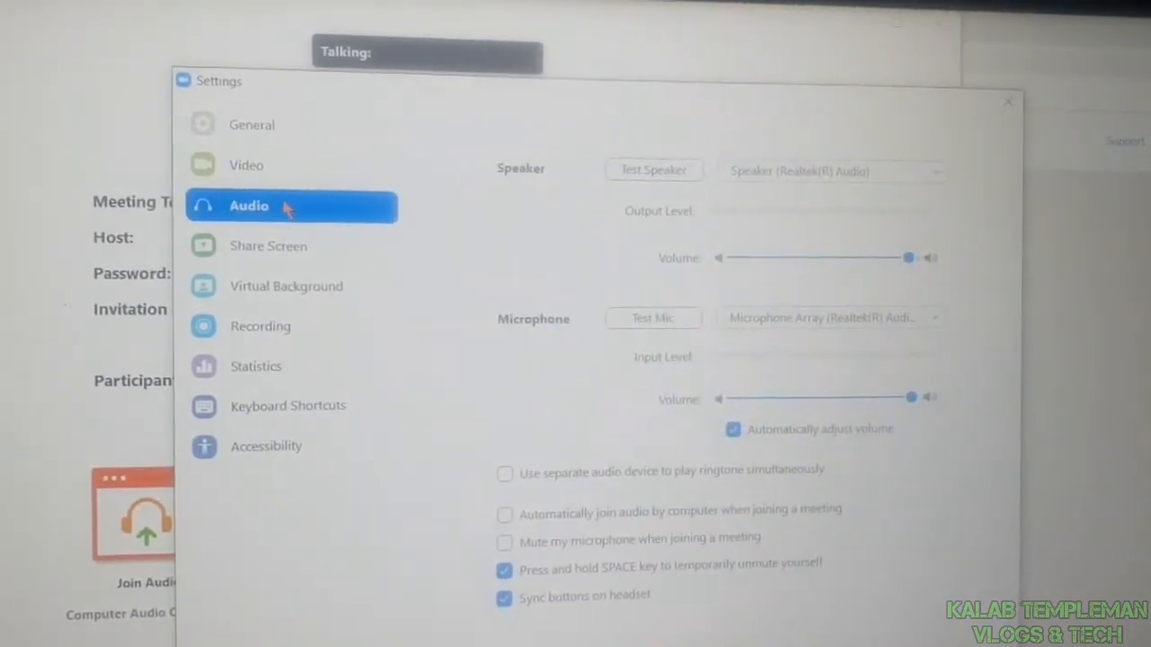
left_click(268, 248)
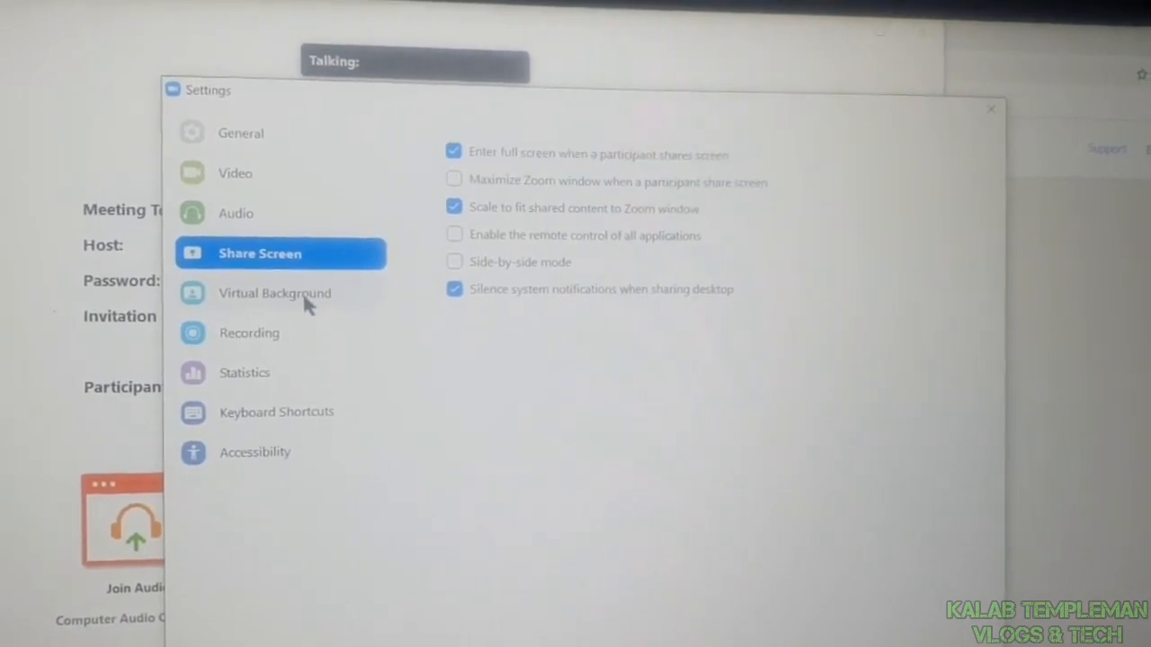
left_click(273, 293)
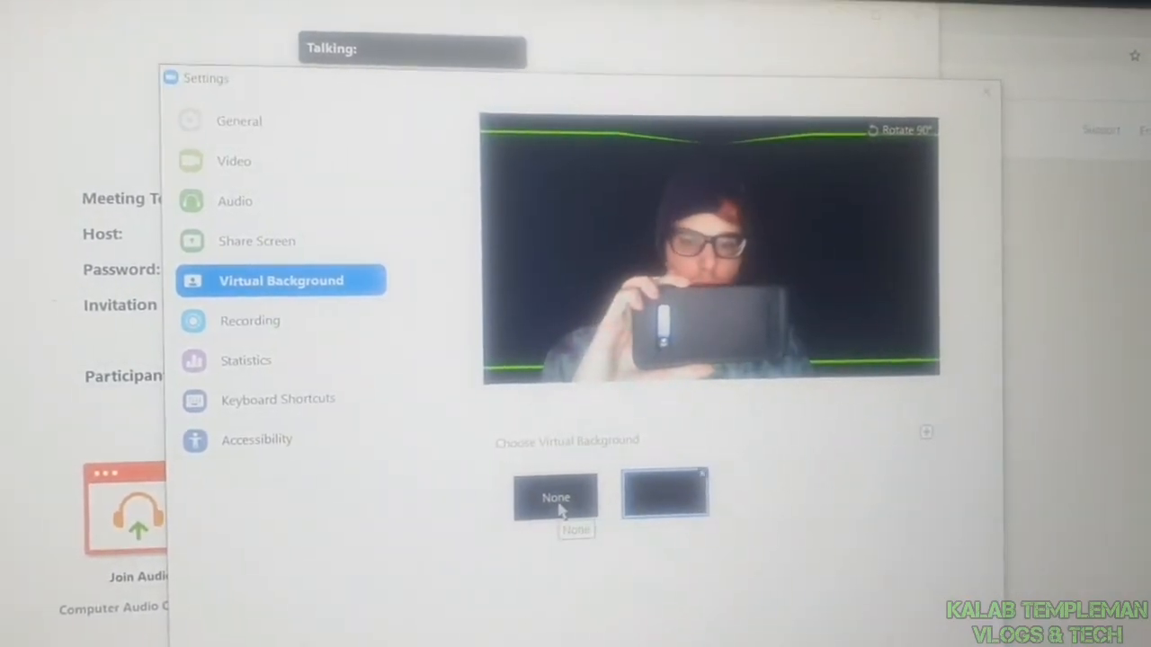
left_click(263, 320)
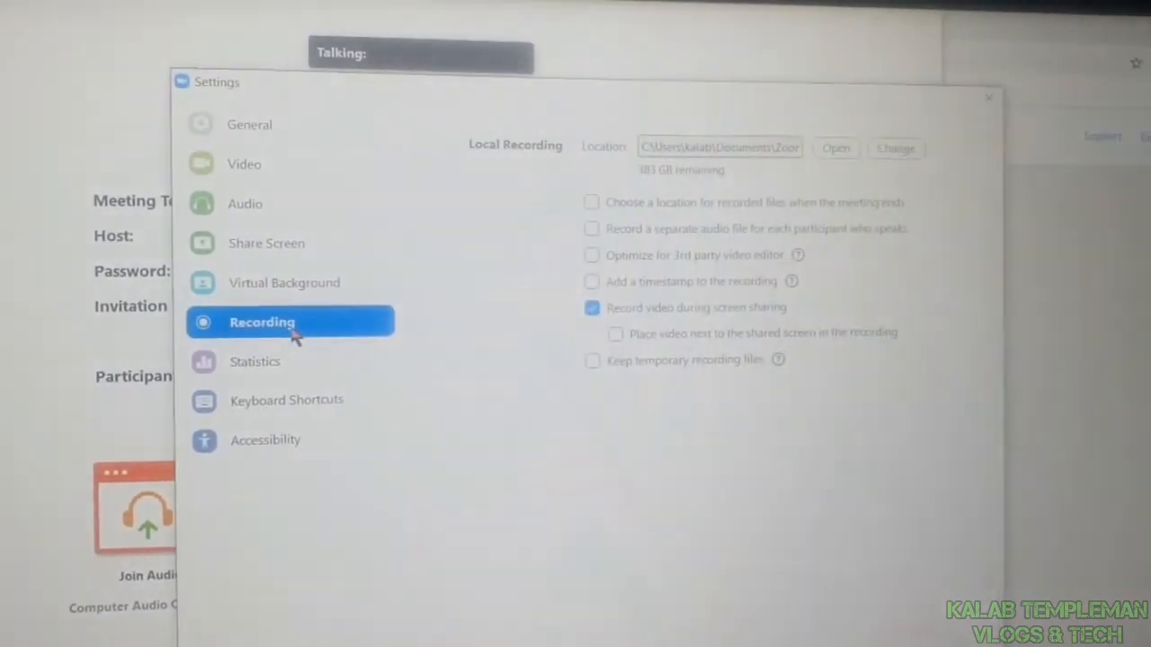
left_click(255, 362)
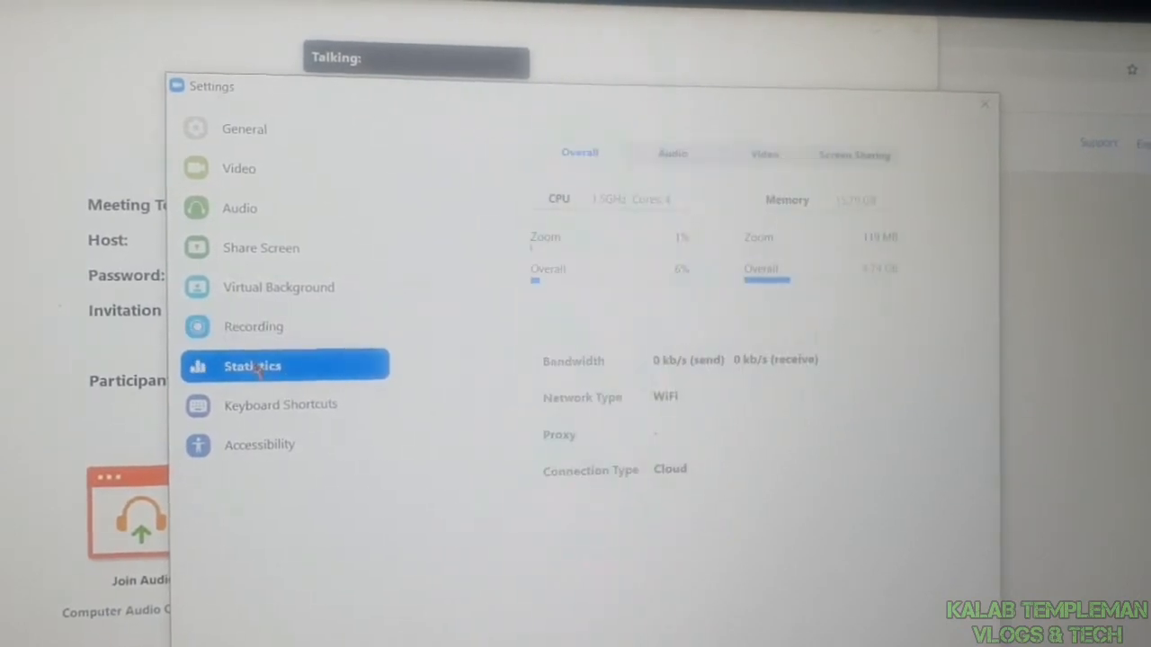
left_click(280, 404)
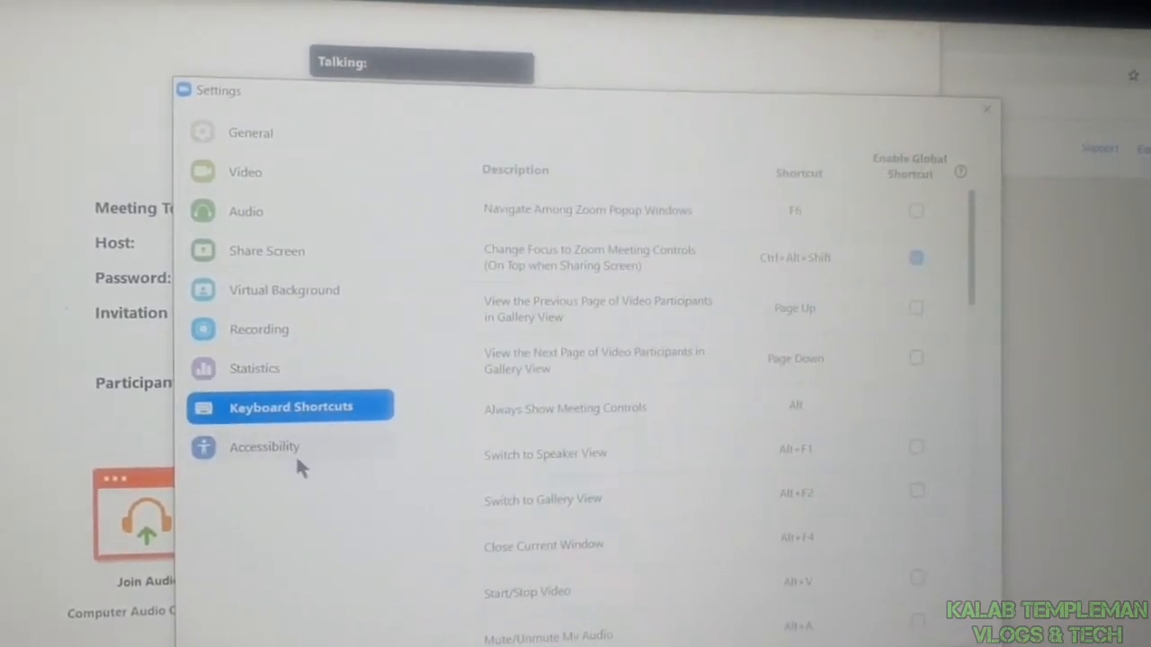
left_click(985, 110)
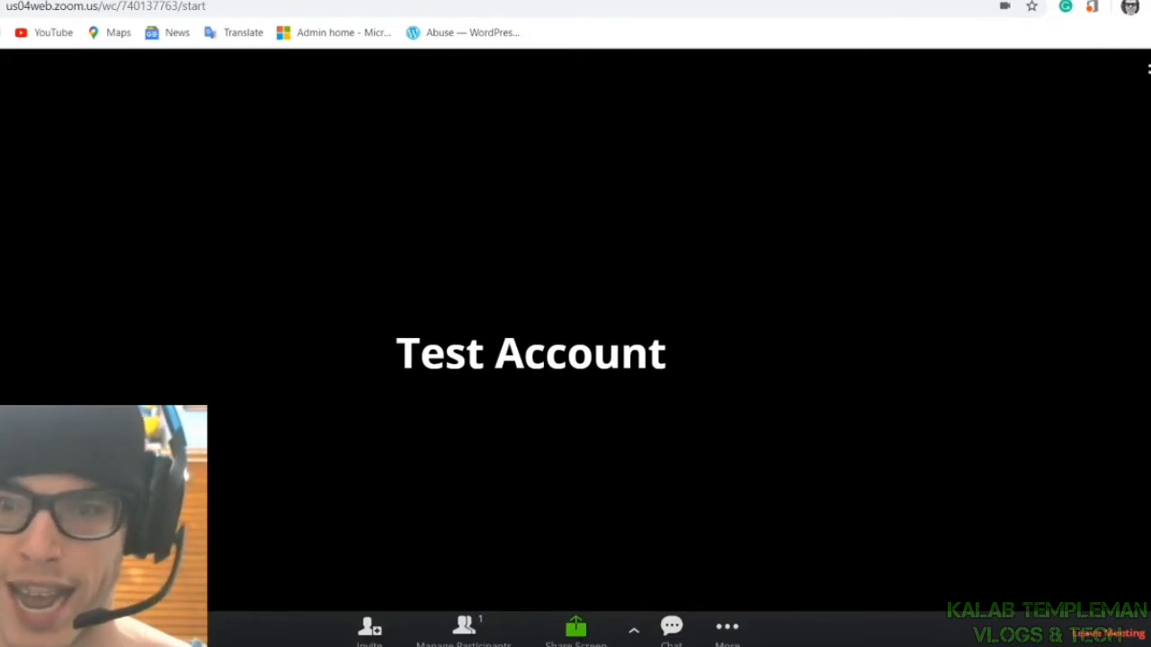
Leave the test meeting without ending it for everyone.
left_click(1106, 633)
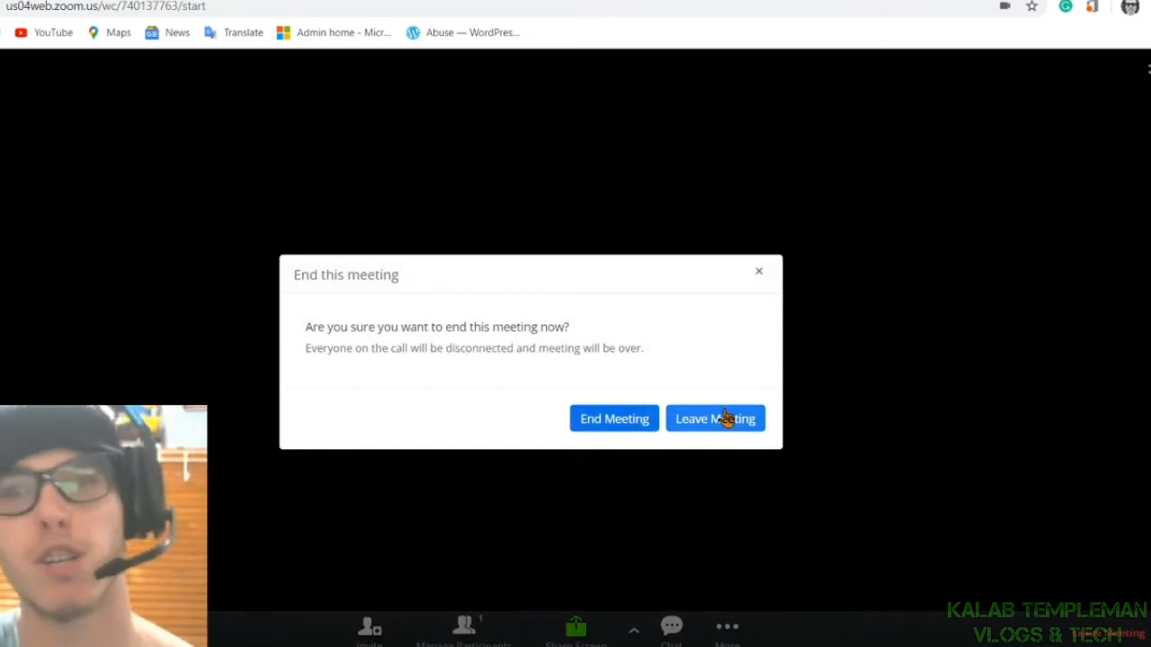
left_click(715, 417)
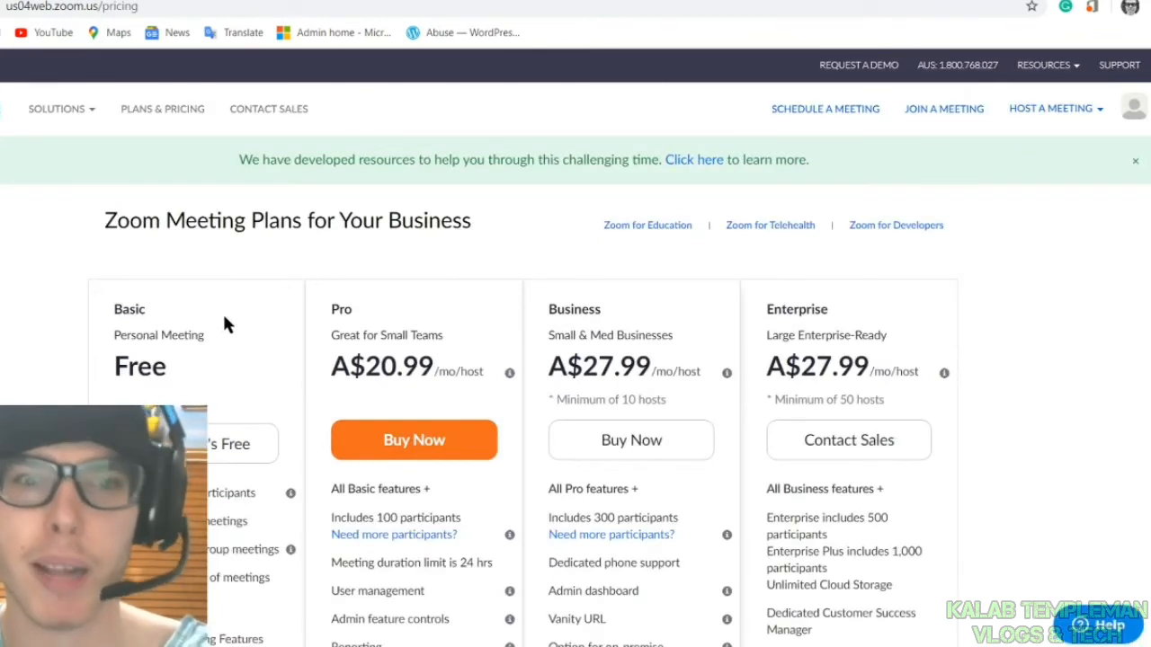
Scroll through the Basic, Pro, Business and Enterprise plan features, then start scheduling a meeting.
scroll("down", 3)
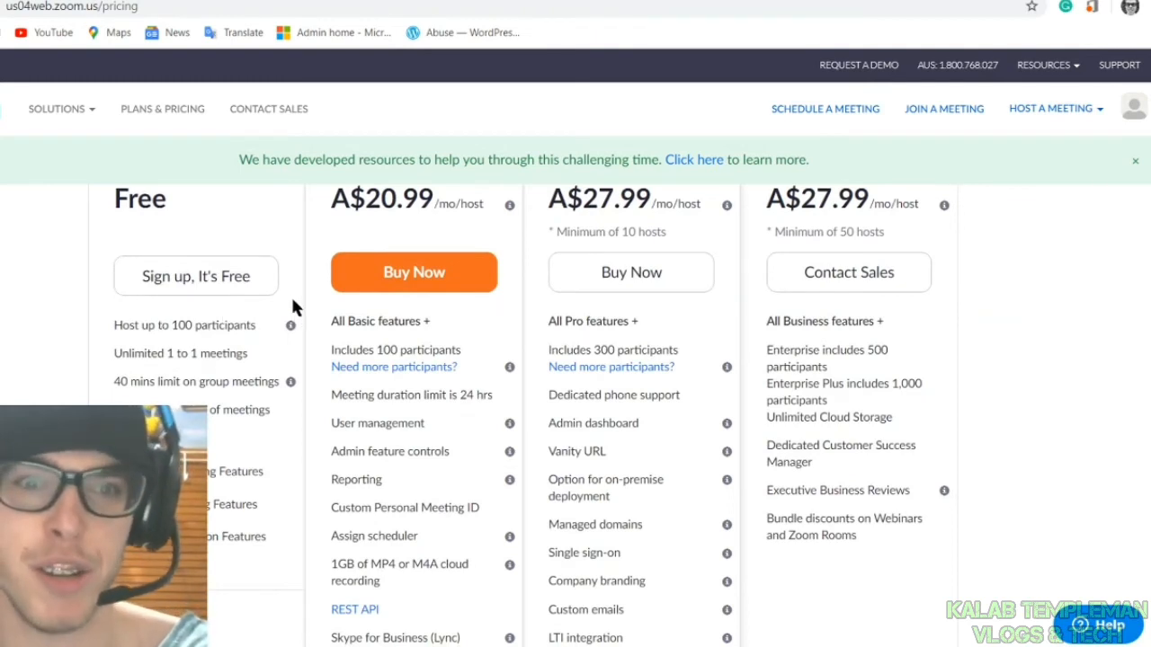
mouse_move(79, 385)
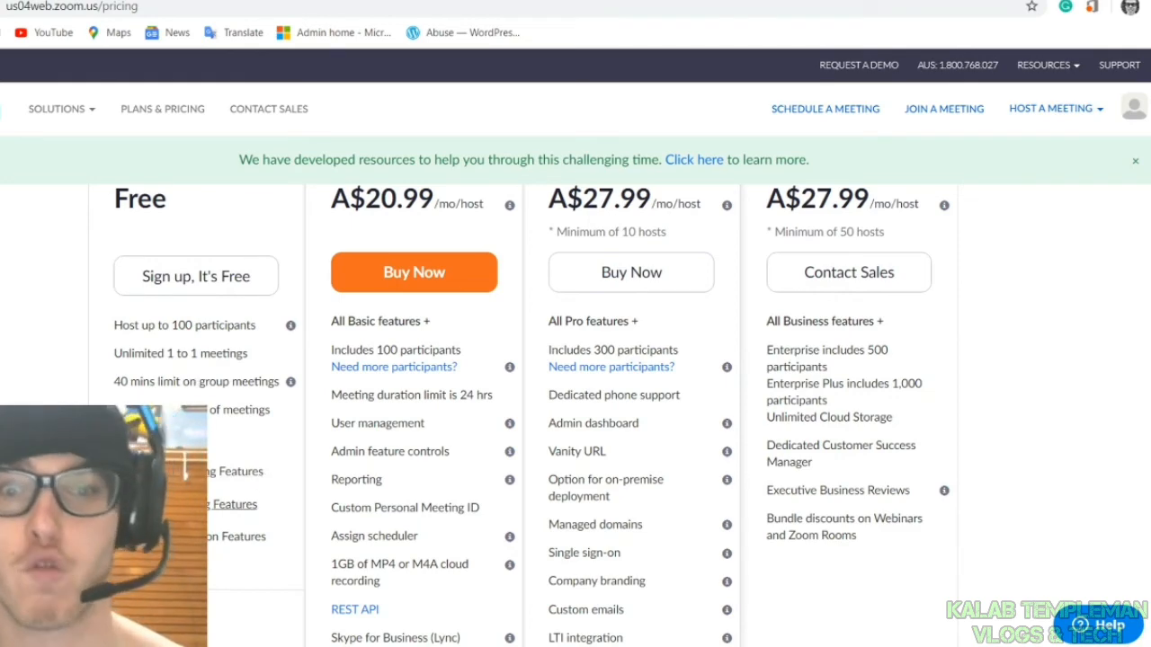
scroll("down", 3)
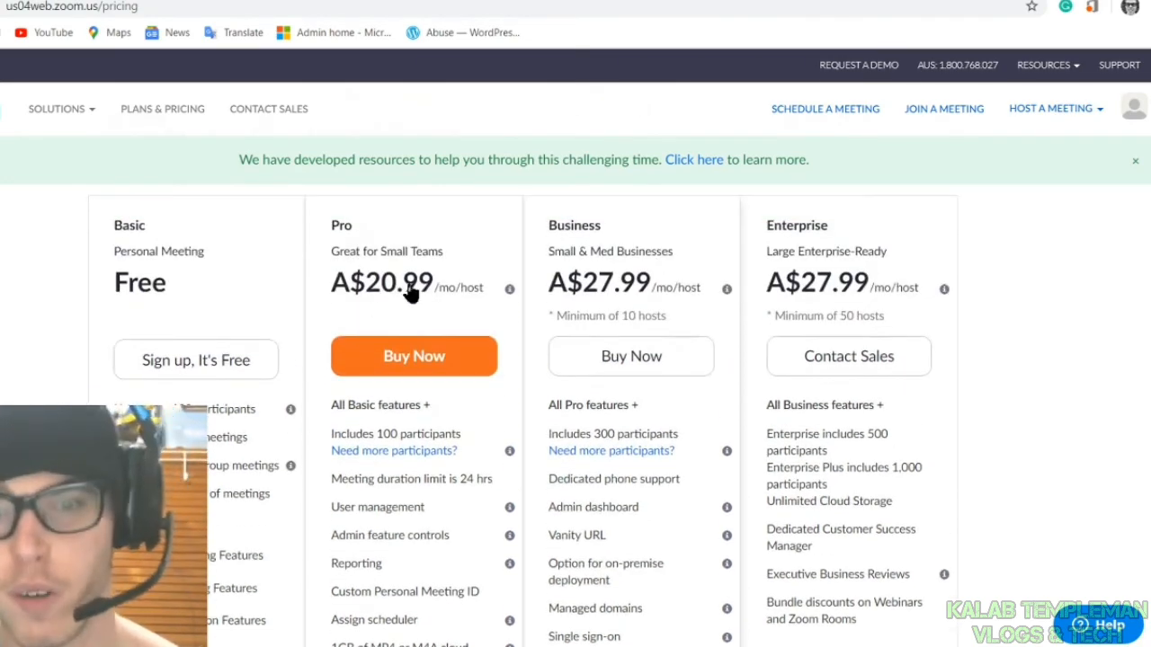
scroll("down", 3)
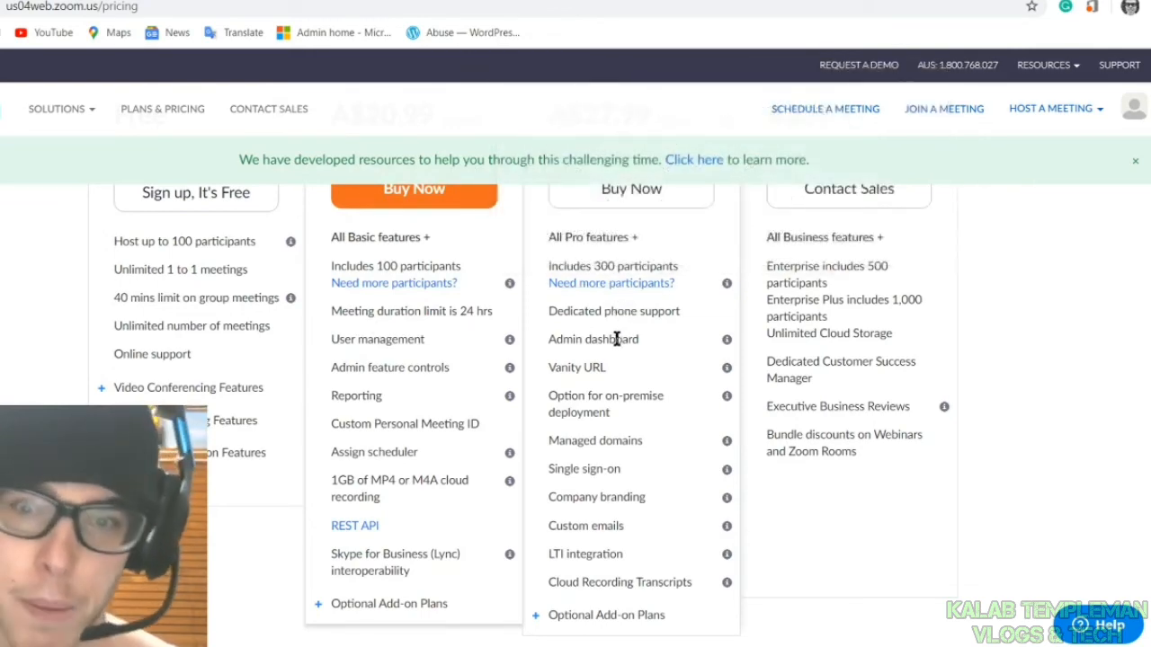
left_click(823, 110)
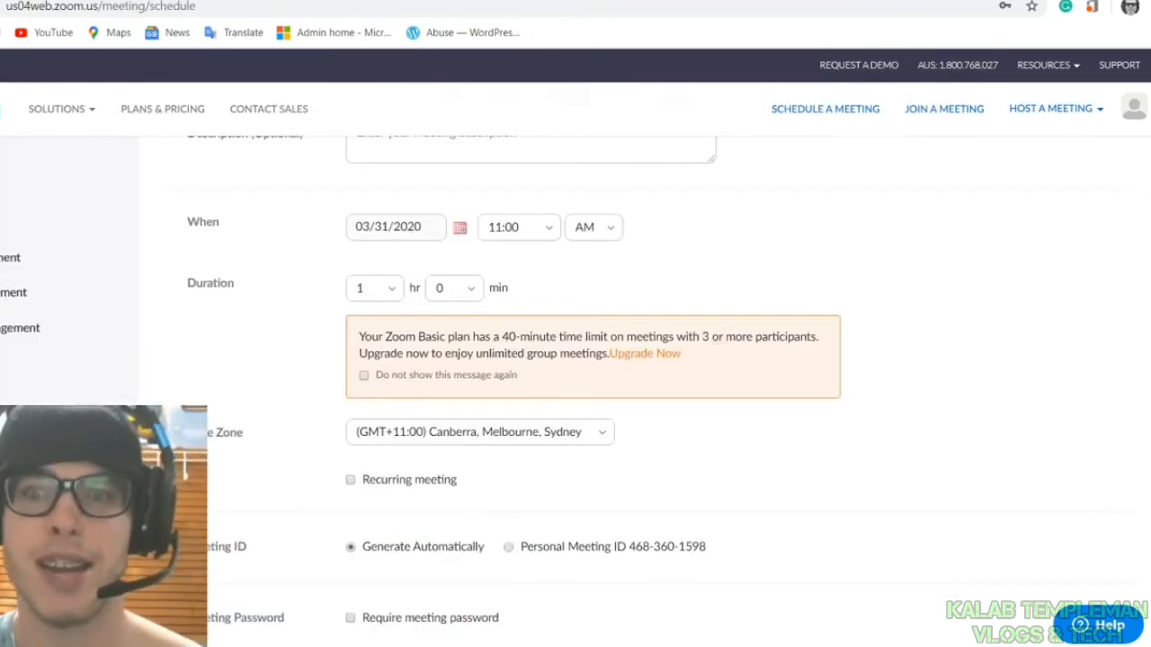